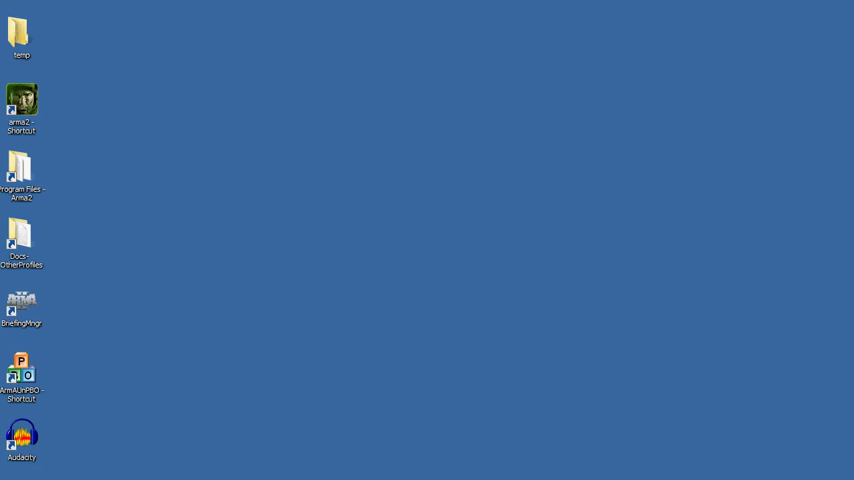
mouse_move(172, 393)
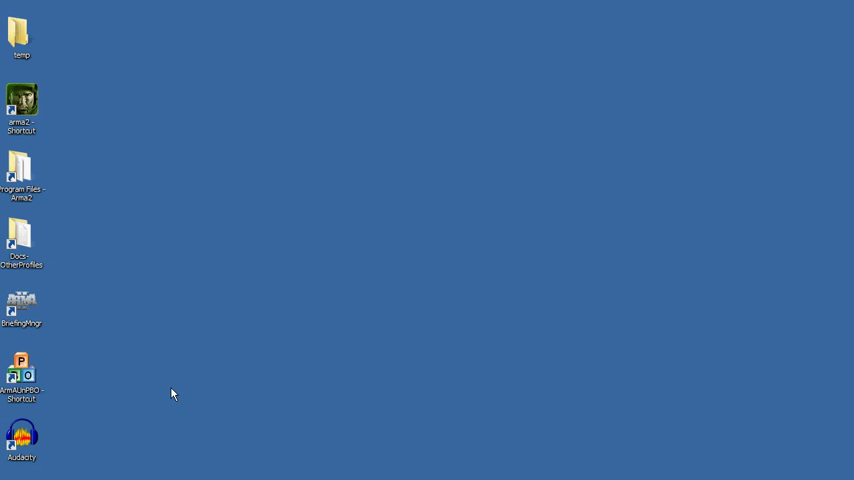
mouse_move(40, 164)
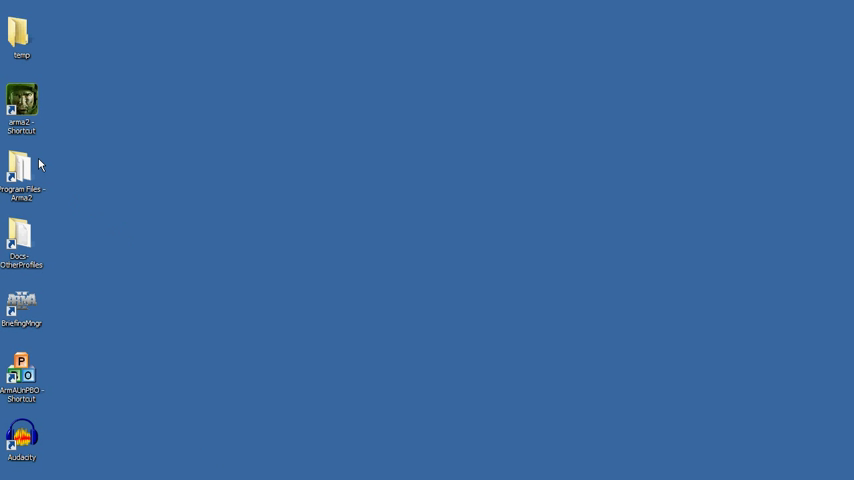
mouse_move(35, 3)
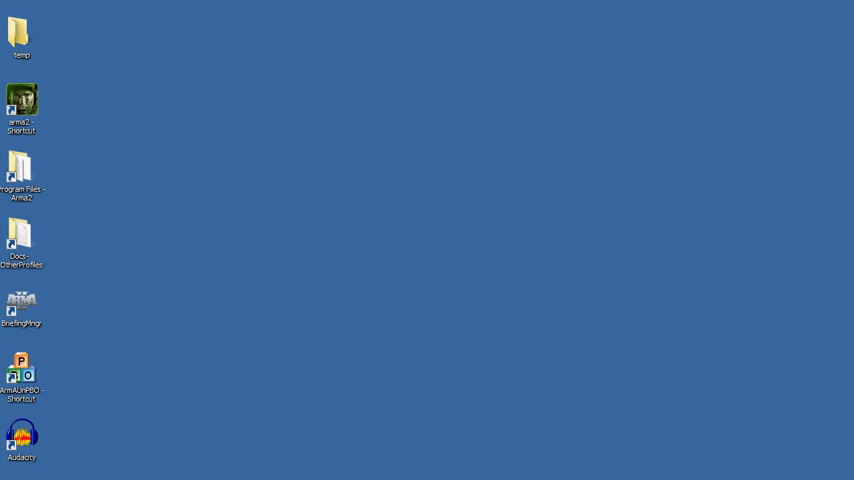
mouse_move(110, 147)
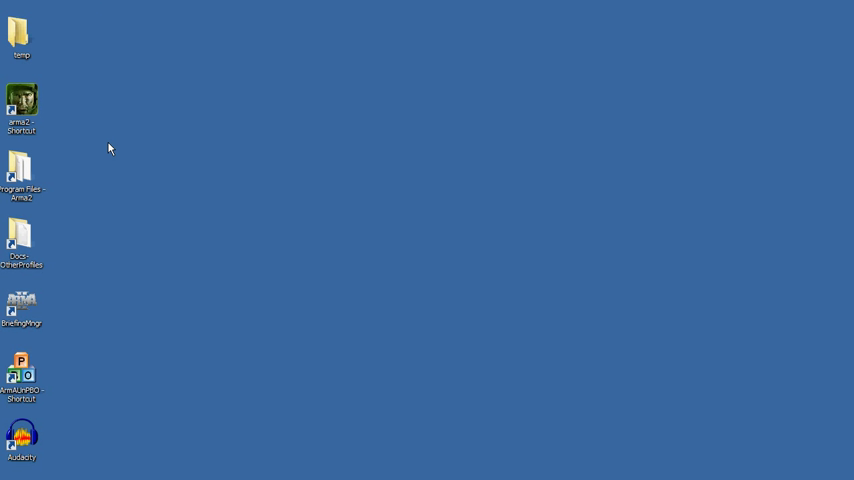
mouse_move(108, 224)
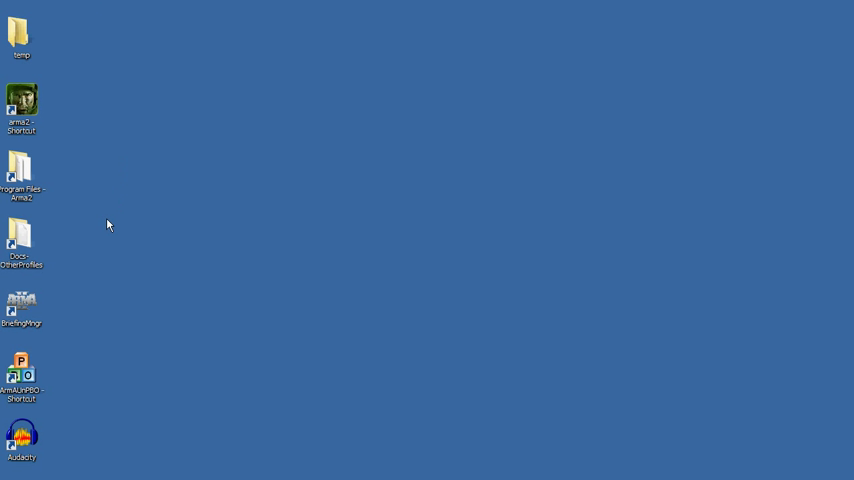
mouse_move(18, 186)
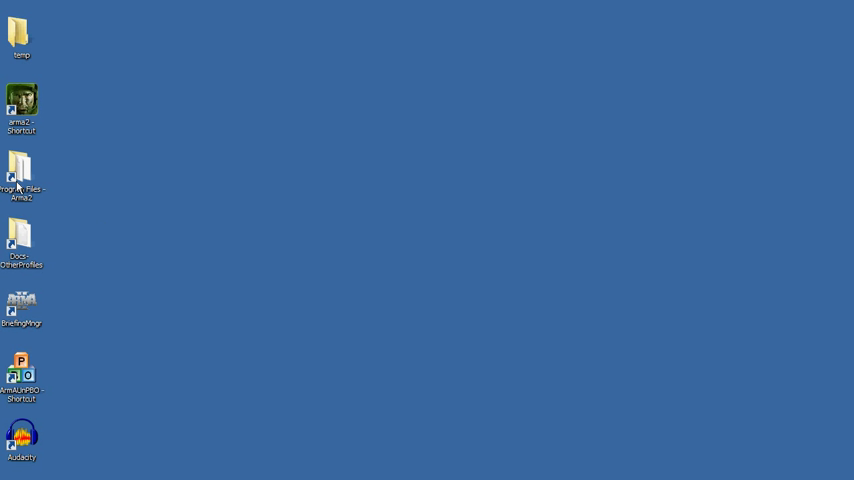
mouse_move(516, 340)
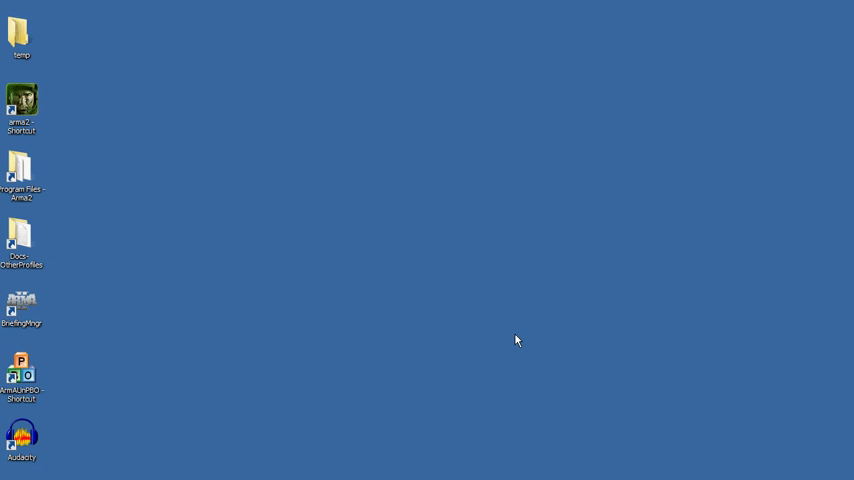
mouse_move(117, 114)
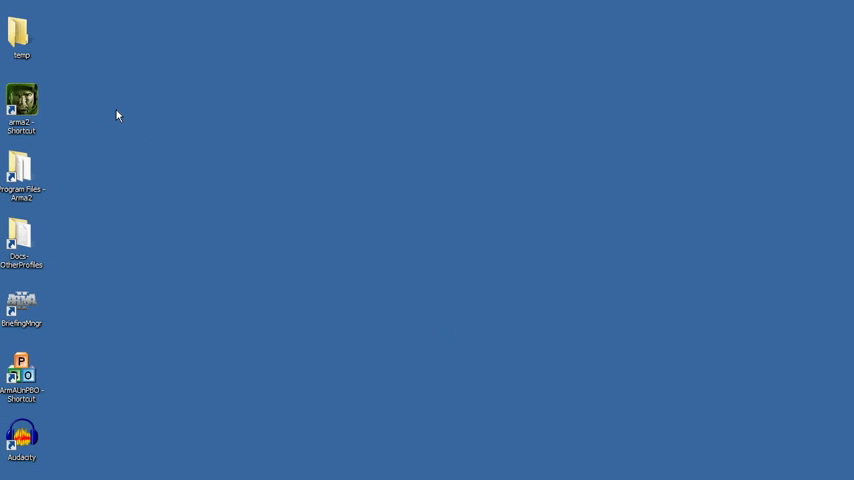
mouse_move(62, 170)
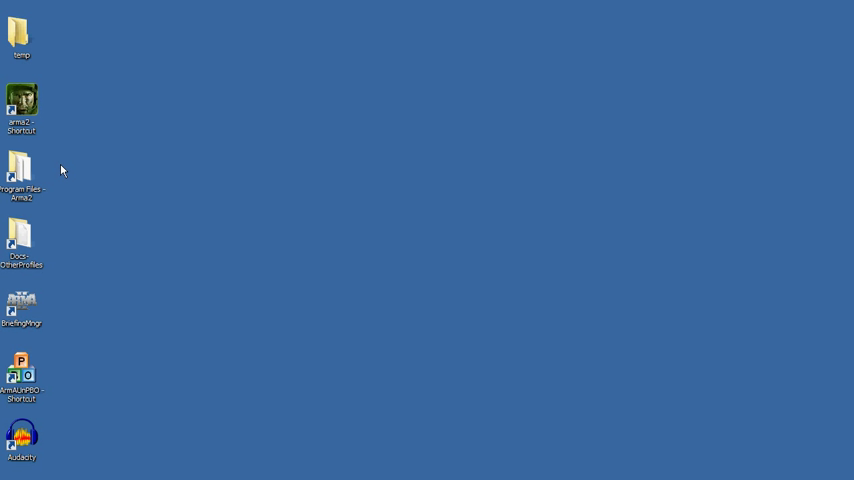
mouse_move(28, 175)
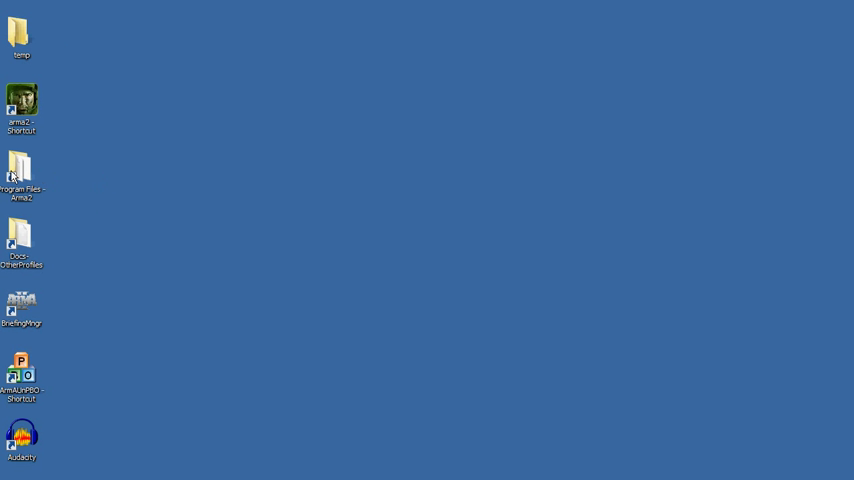
mouse_move(8, 195)
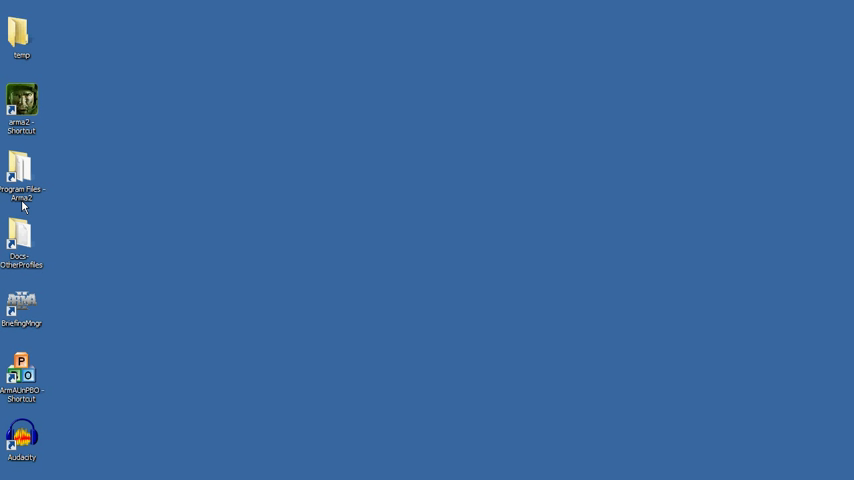
Step: Open the Arma 2 game folder from its desktop shortcut and select AddOns
double_click(22, 170)
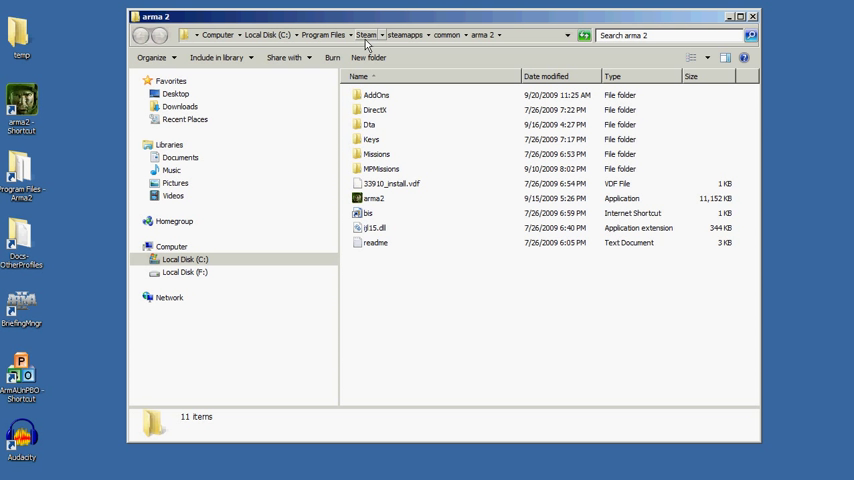
mouse_move(519, 42)
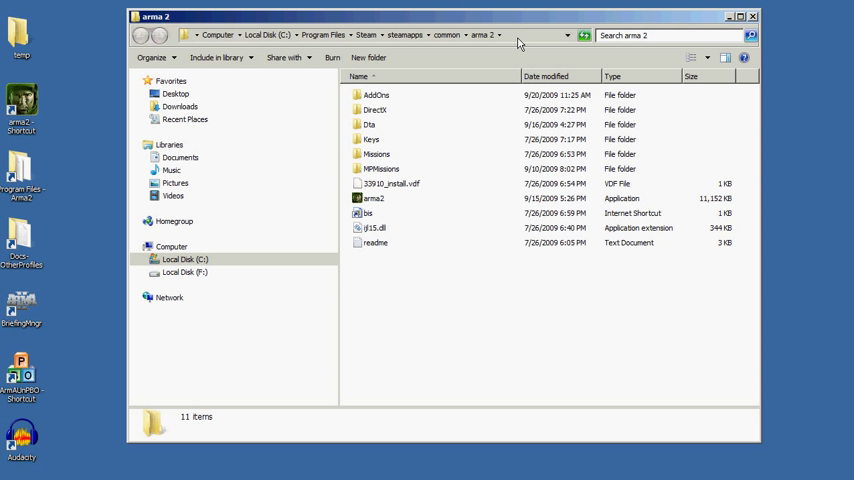
mouse_move(330, 40)
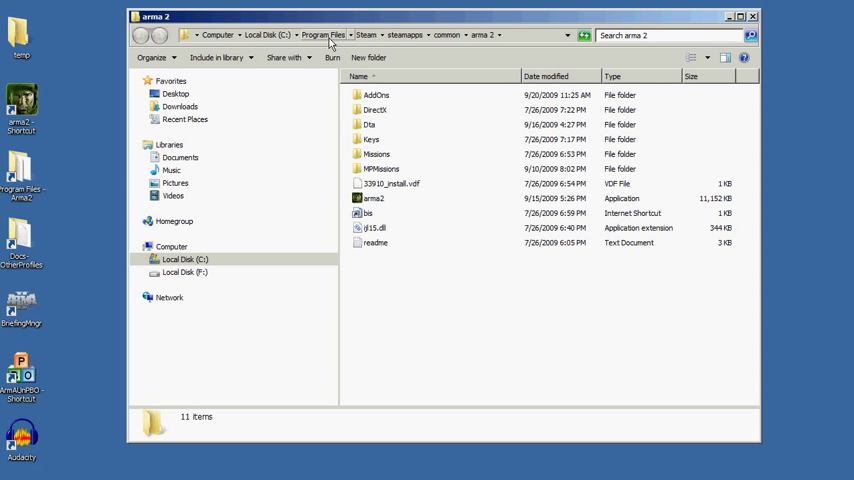
mouse_move(272, 40)
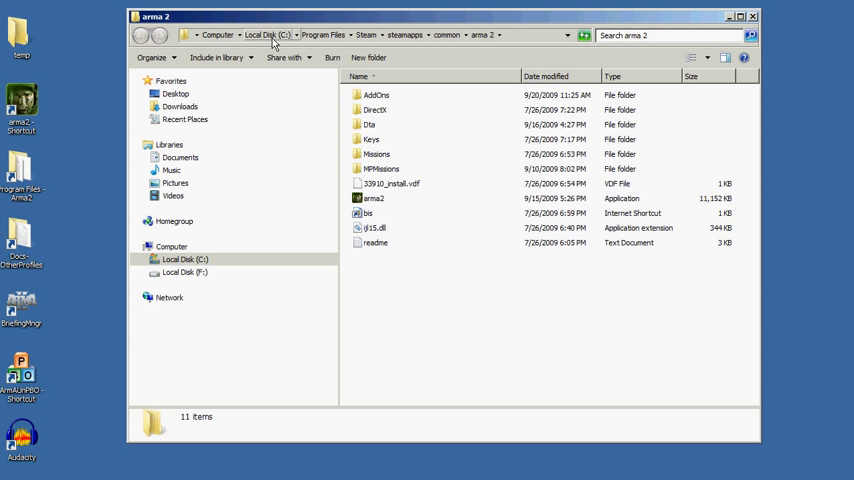
mouse_move(335, 46)
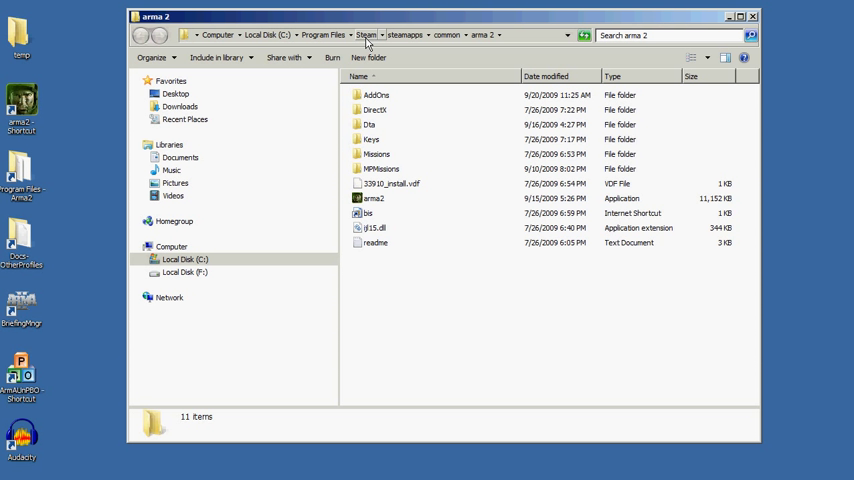
mouse_move(328, 35)
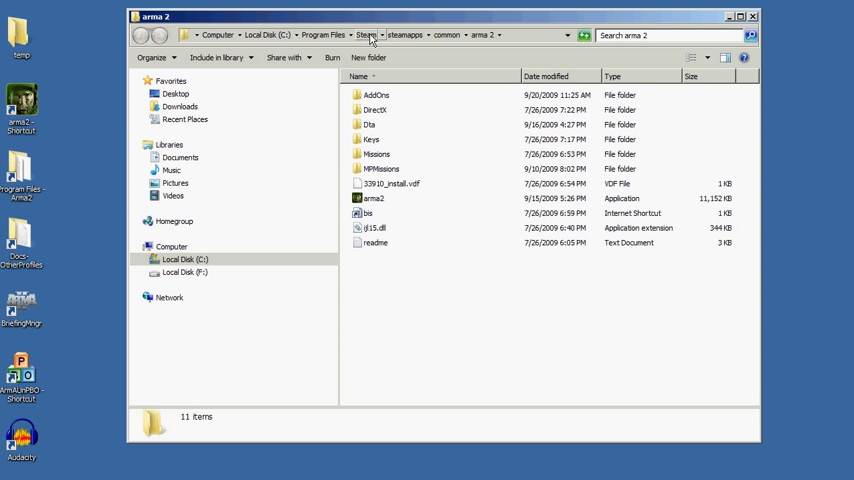
mouse_move(376, 45)
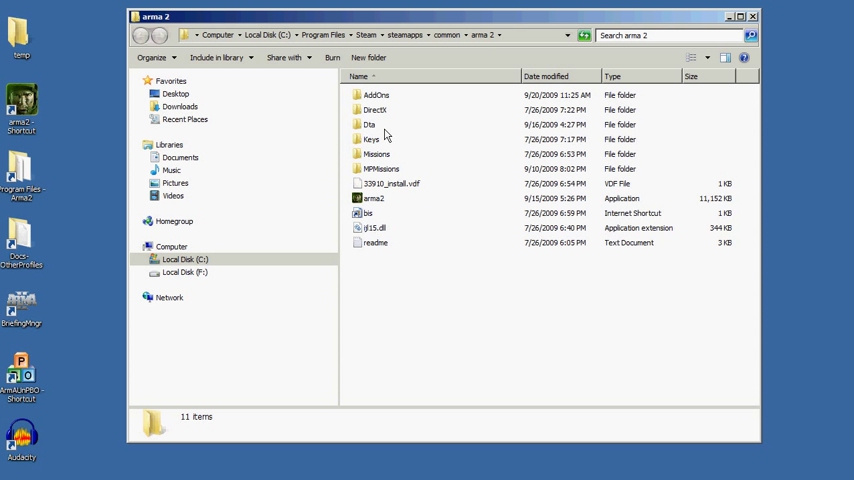
mouse_move(399, 114)
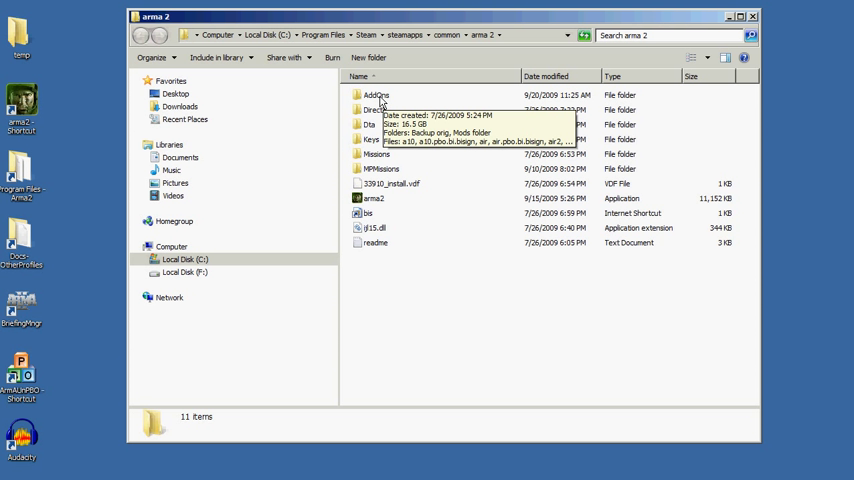
left_click(375, 95)
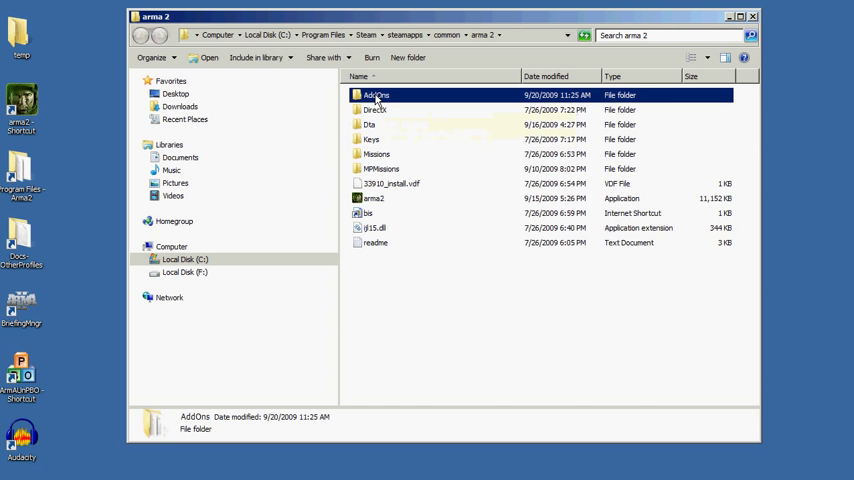
Step: Open AddOns and browse it, selecting GLT_LHD, Backup orig and the Mods folder
double_click(376, 95)
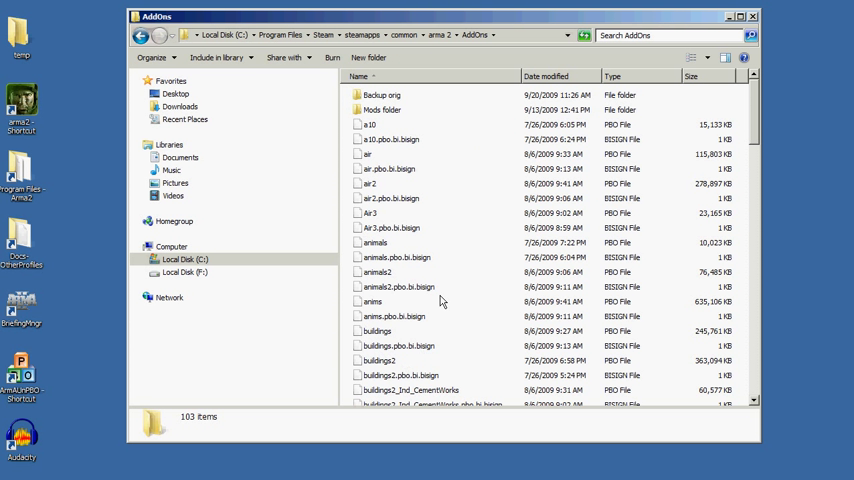
mouse_move(448, 263)
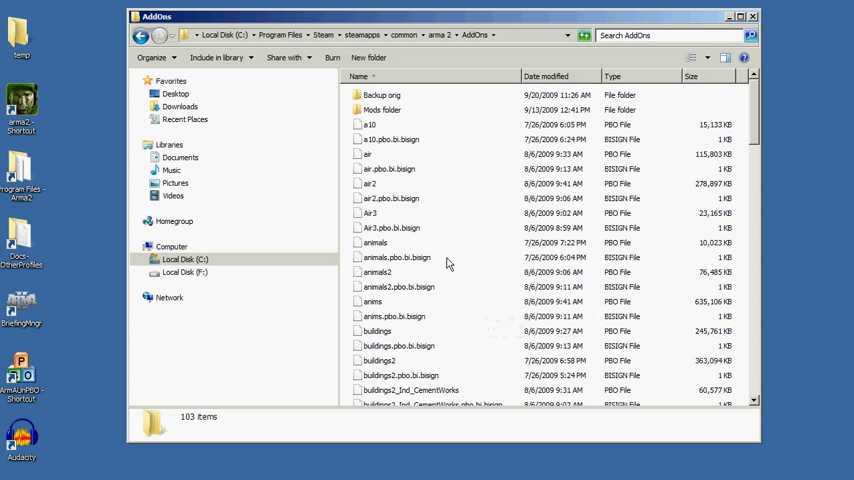
mouse_move(390, 267)
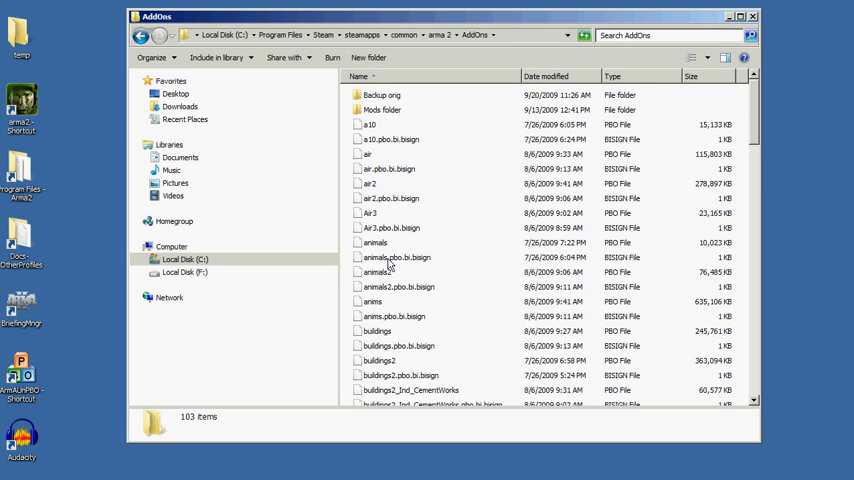
scroll("down", 3)
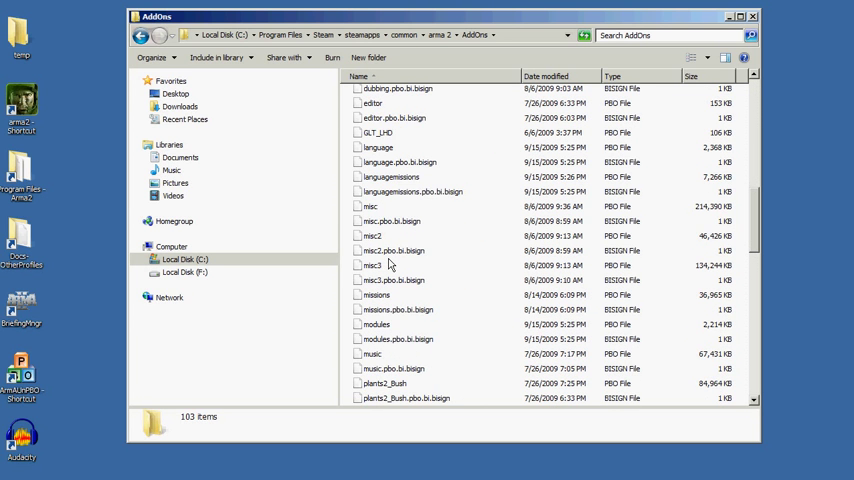
left_click(380, 253)
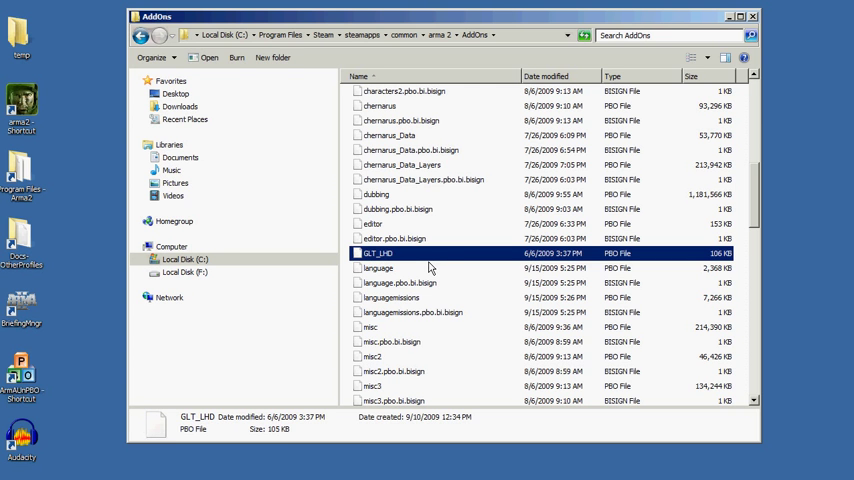
scroll("up", 3)
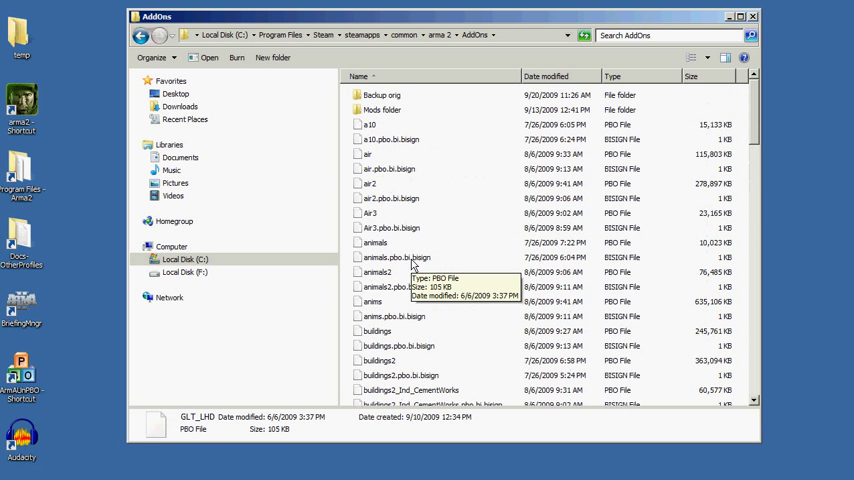
left_click(383, 94)
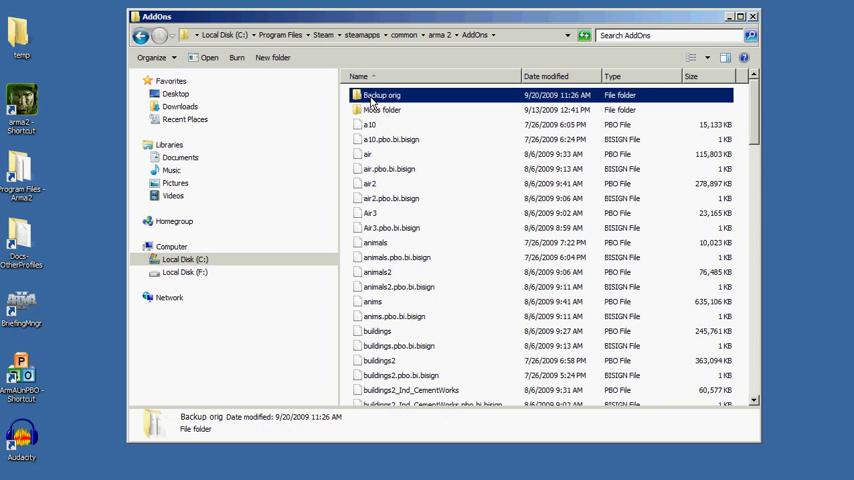
left_click(384, 110)
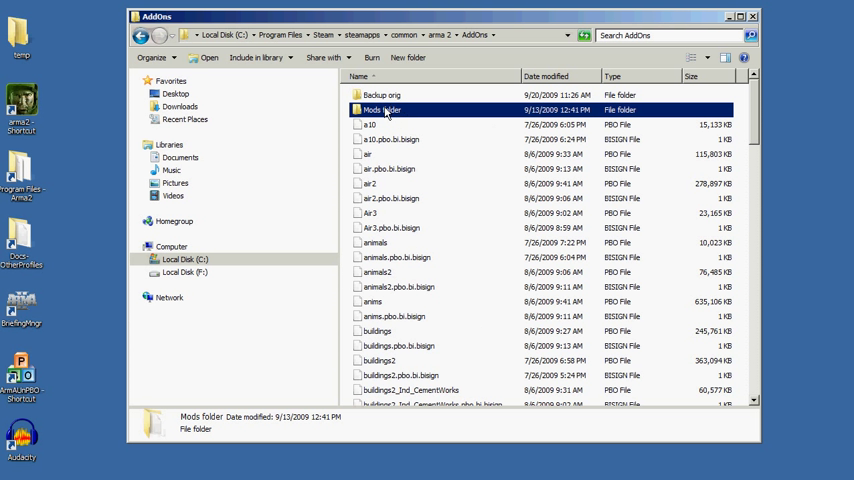
mouse_move(367, 124)
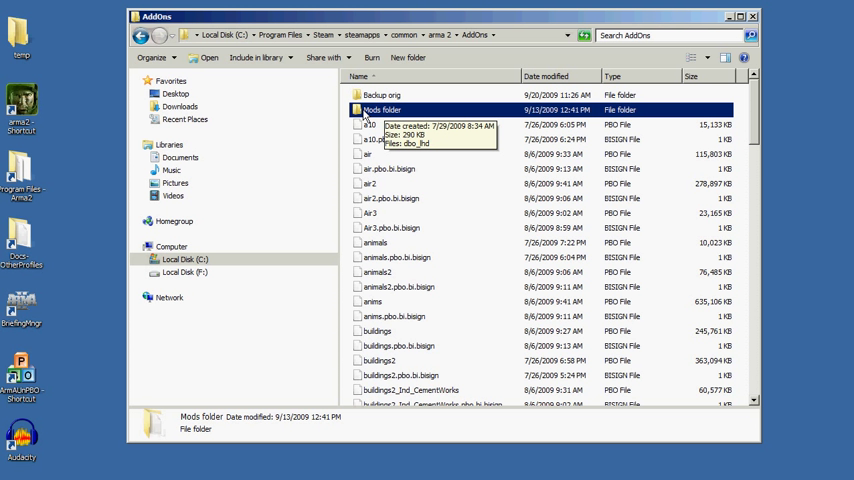
mouse_move(416, 113)
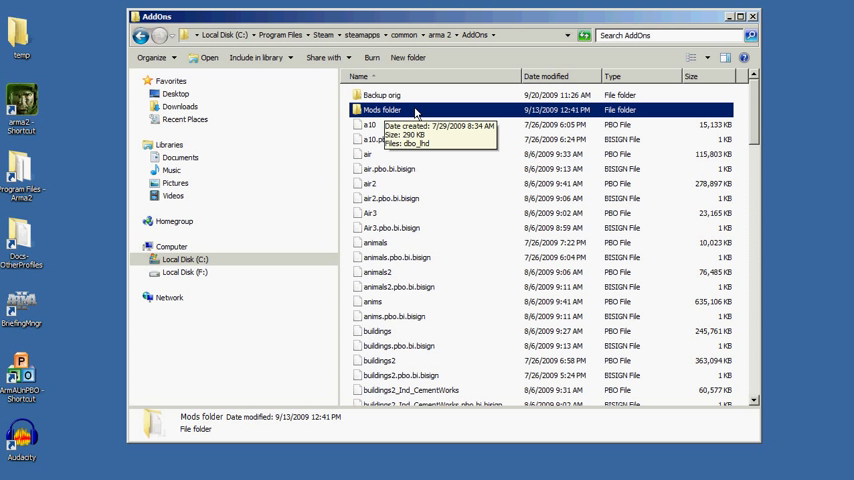
mouse_move(360, 115)
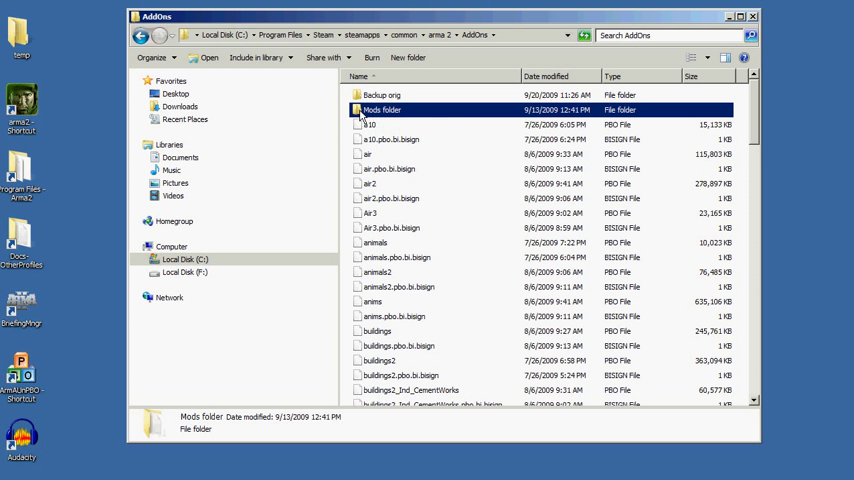
mouse_move(380, 112)
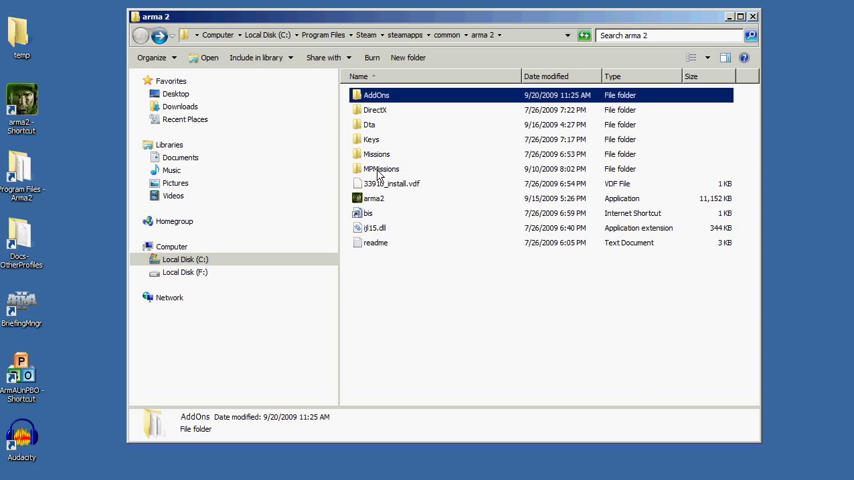
Step: Select and open the MPMissions folder to view its mission PBO files
left_click(380, 168)
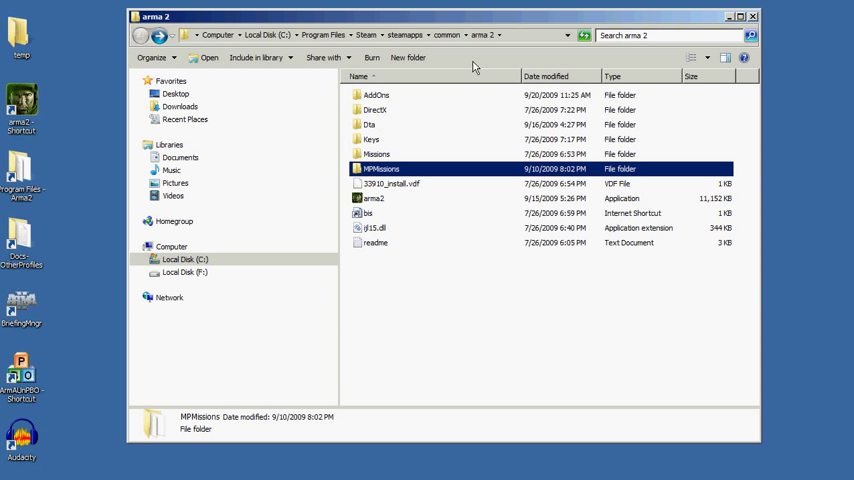
mouse_move(33, 270)
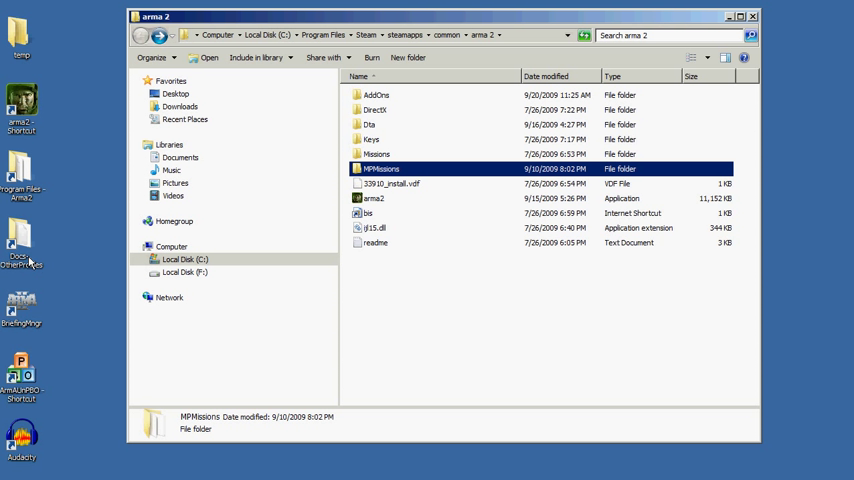
mouse_move(334, 50)
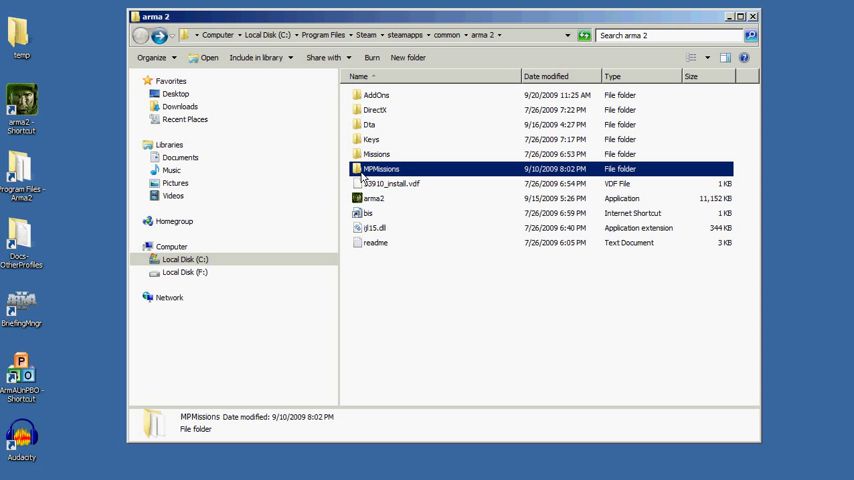
double_click(381, 169)
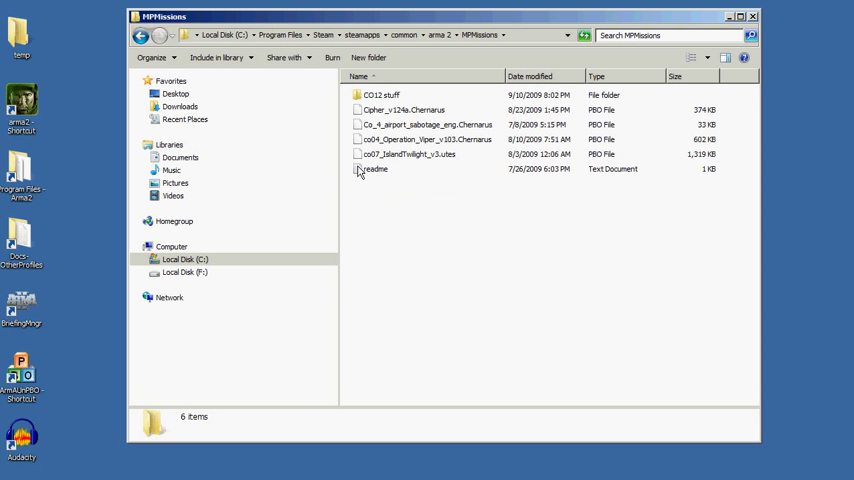
mouse_move(374, 130)
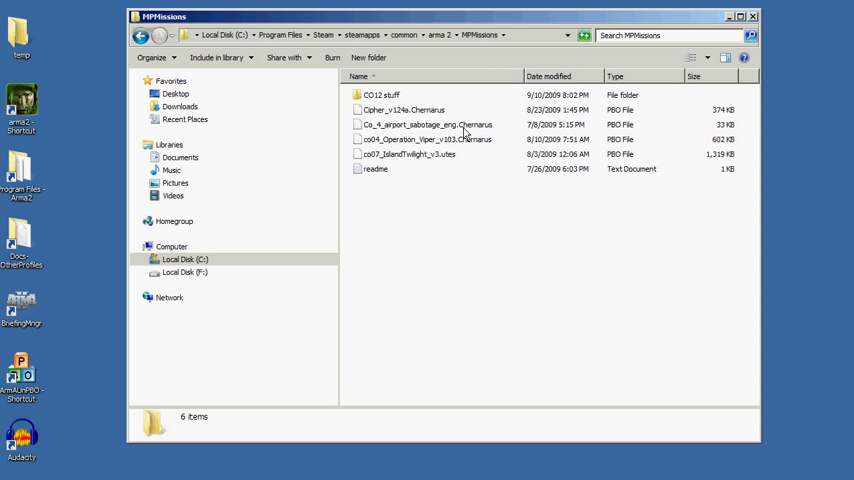
mouse_move(500, 139)
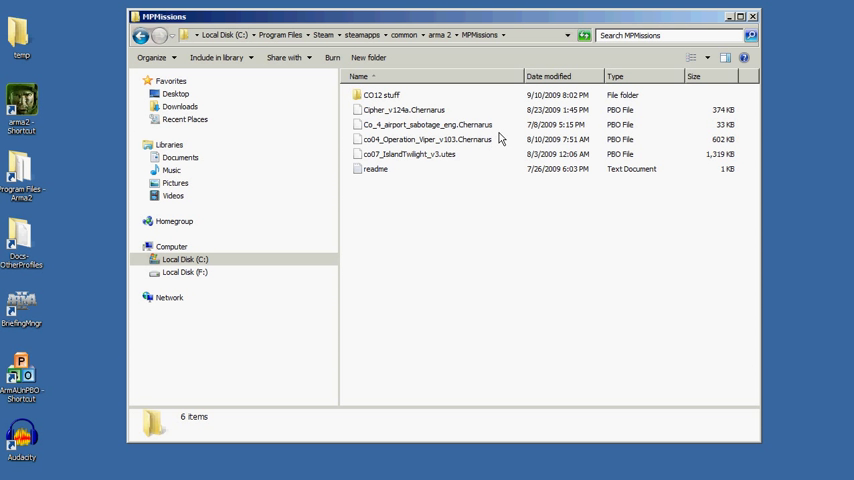
mouse_move(625, 134)
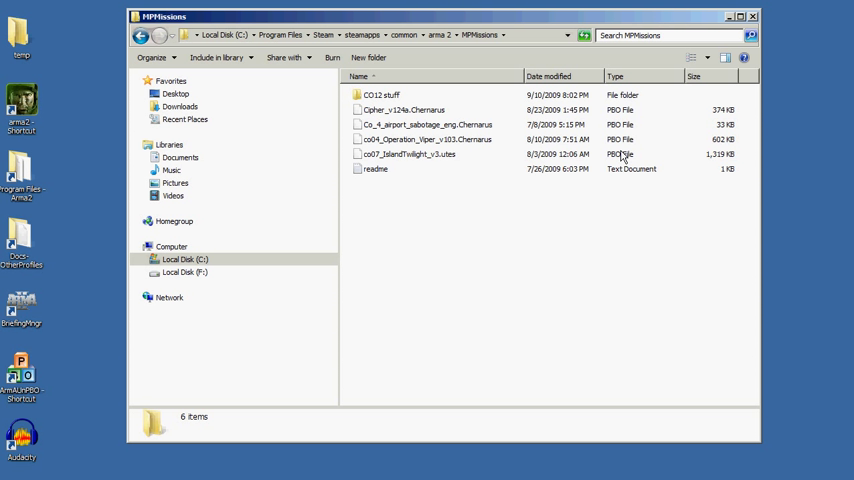
mouse_move(595, 168)
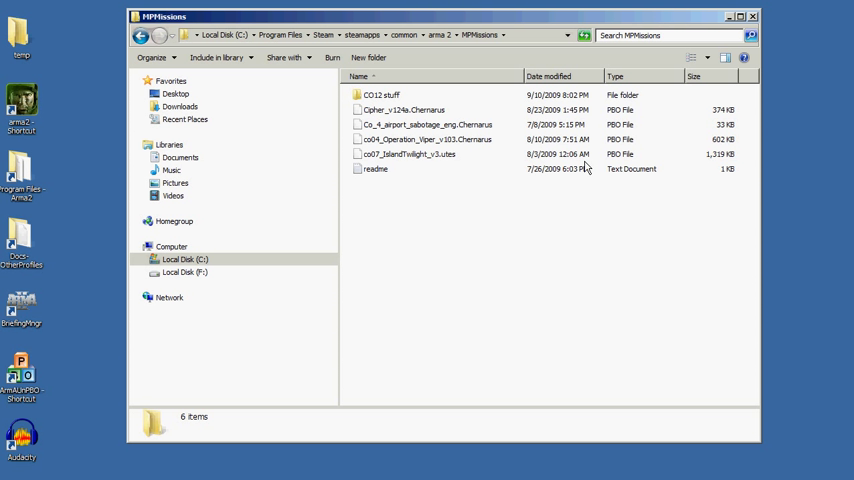
mouse_move(516, 166)
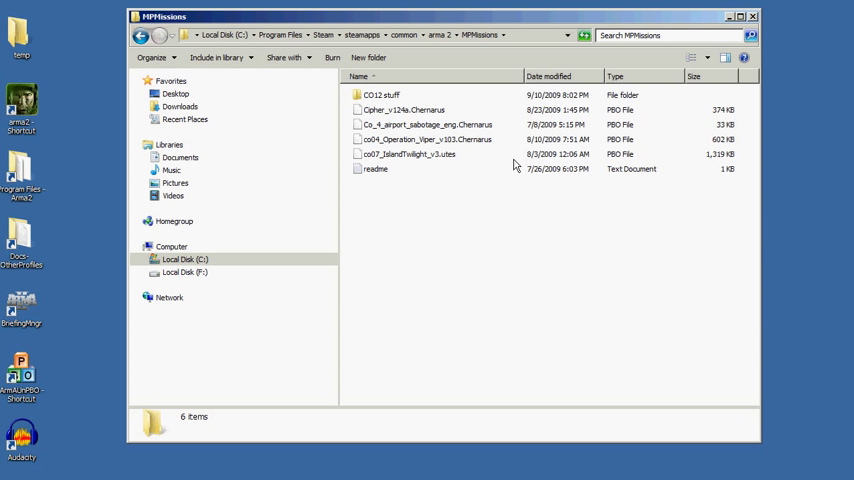
mouse_move(431, 130)
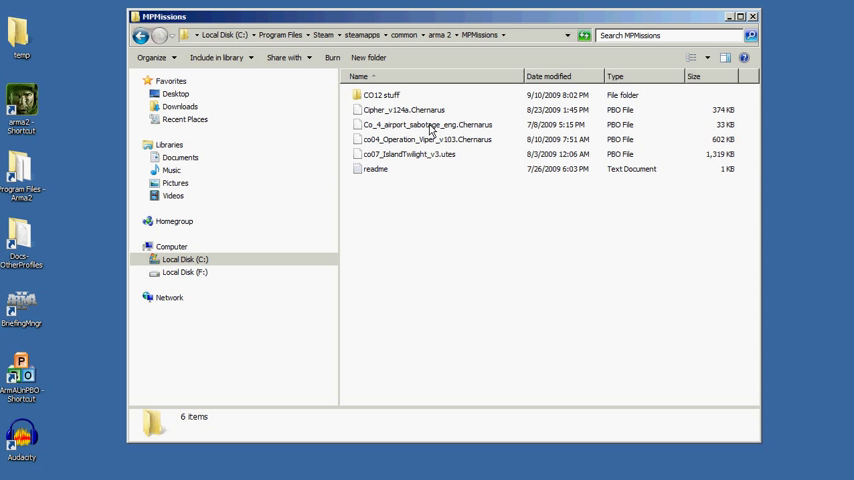
left_click(427, 124)
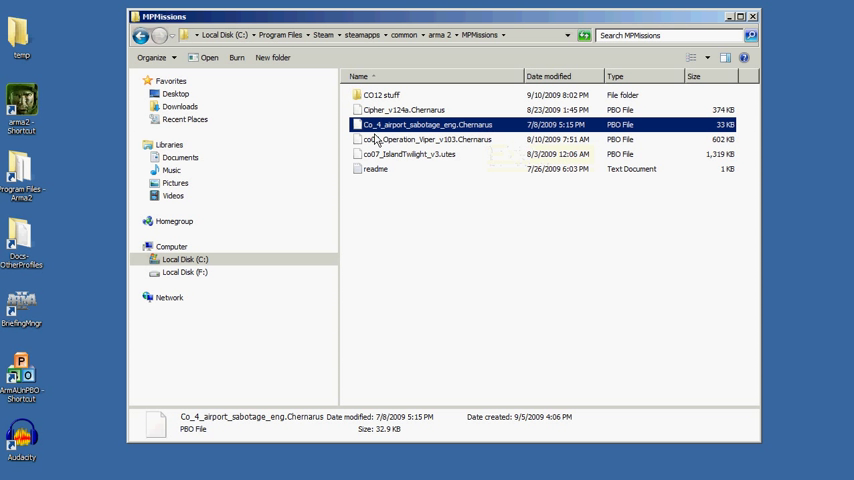
mouse_move(468, 127)
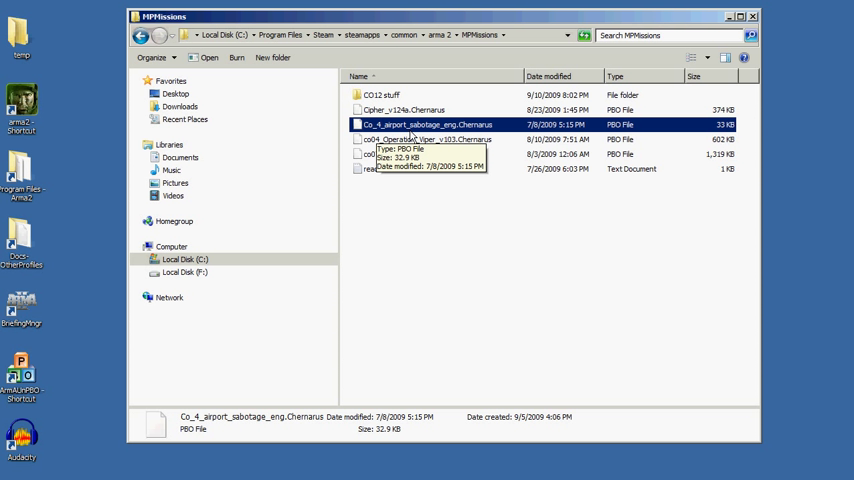
mouse_move(461, 137)
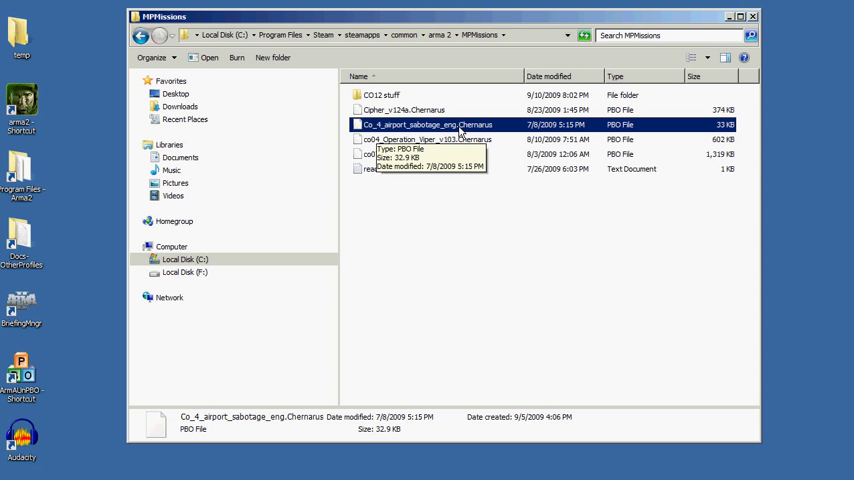
mouse_move(489, 132)
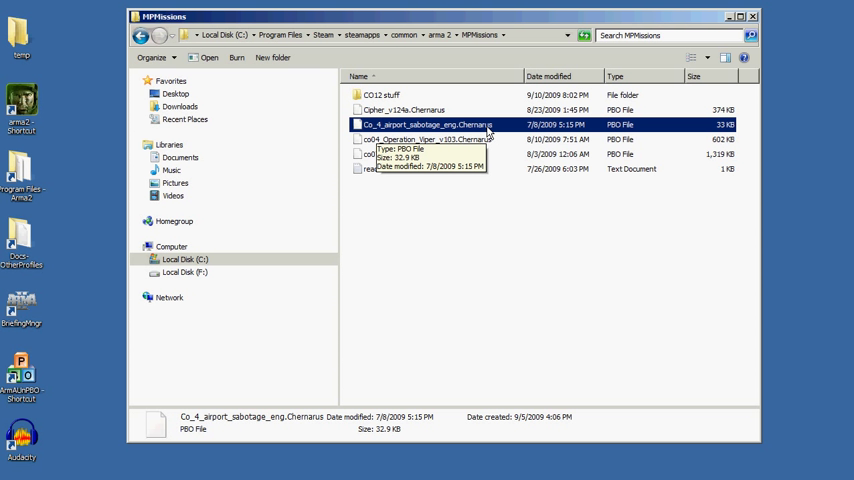
mouse_move(492, 131)
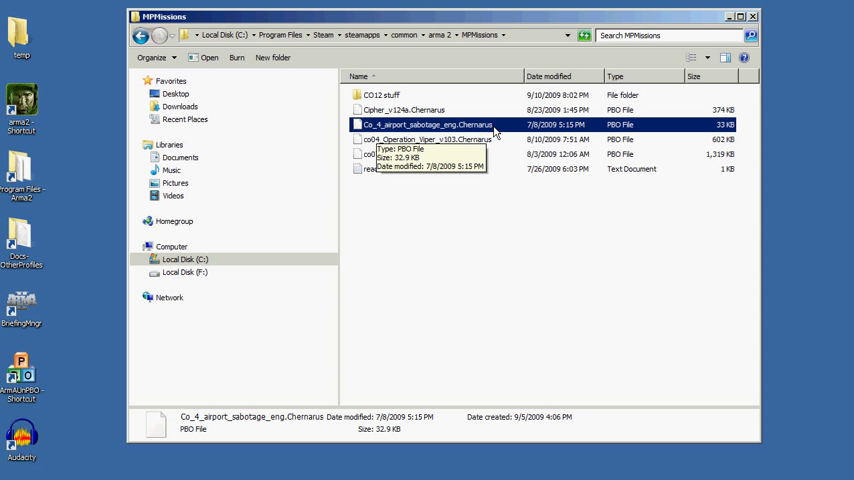
mouse_move(632, 131)
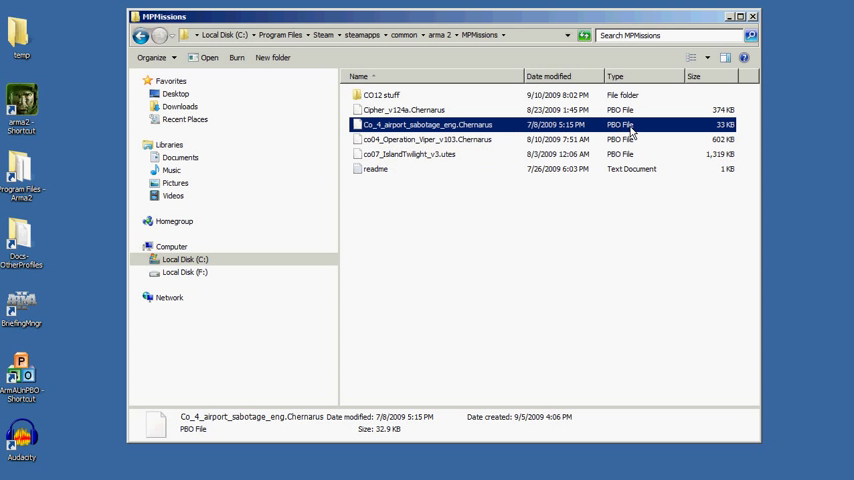
mouse_move(393, 135)
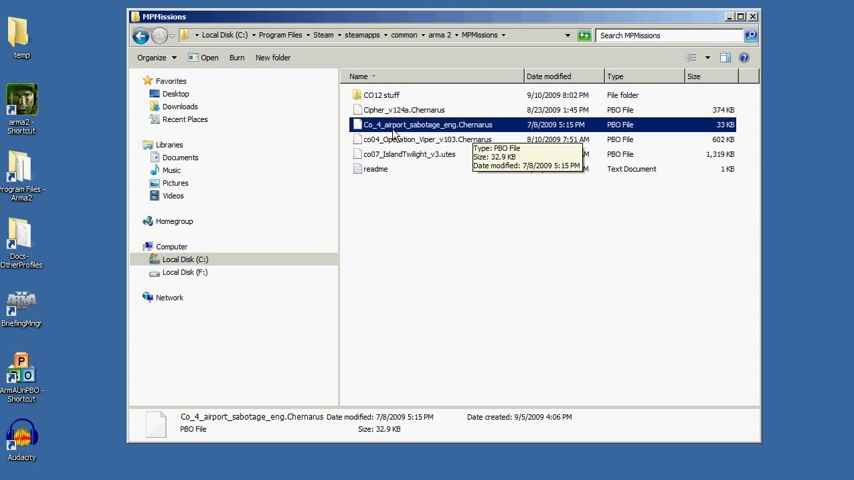
mouse_move(485, 127)
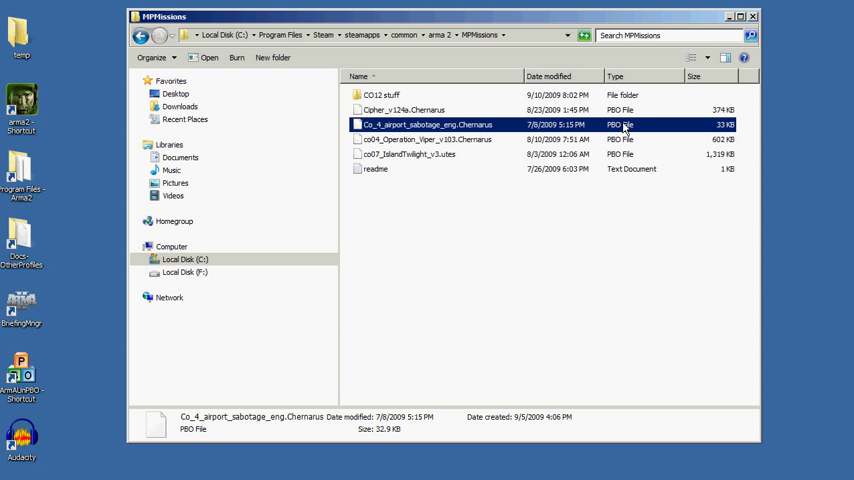
mouse_move(435, 139)
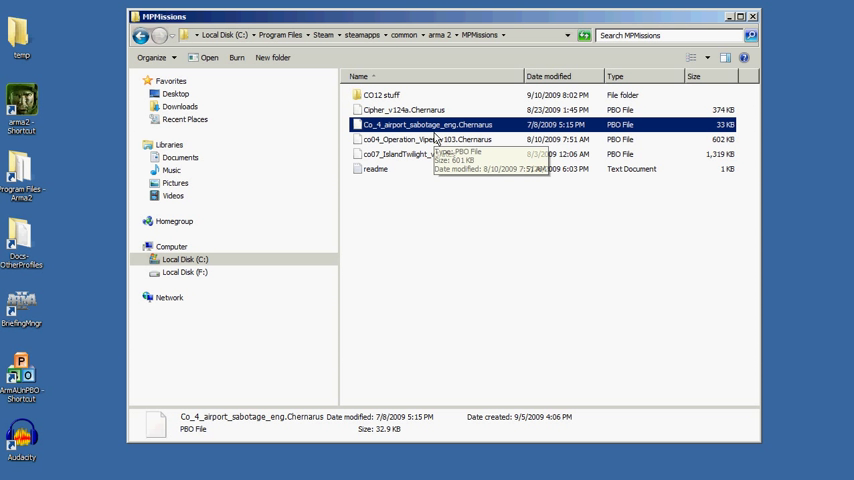
mouse_move(398, 130)
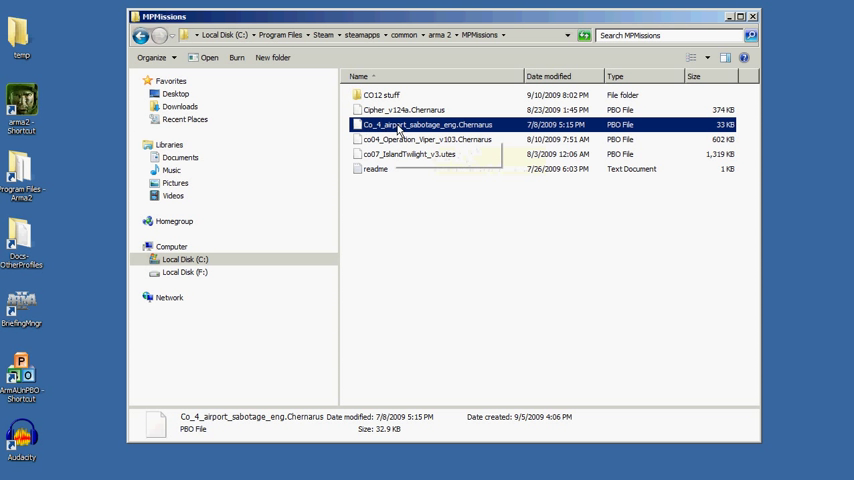
mouse_move(615, 128)
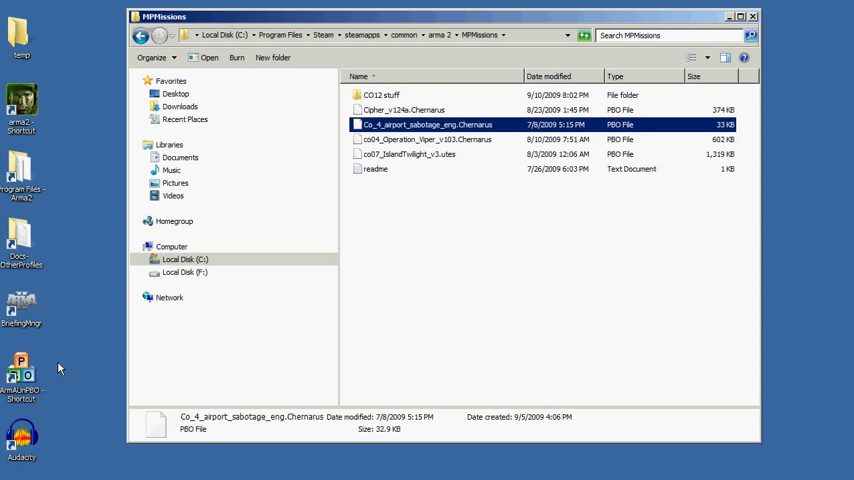
mouse_move(25, 395)
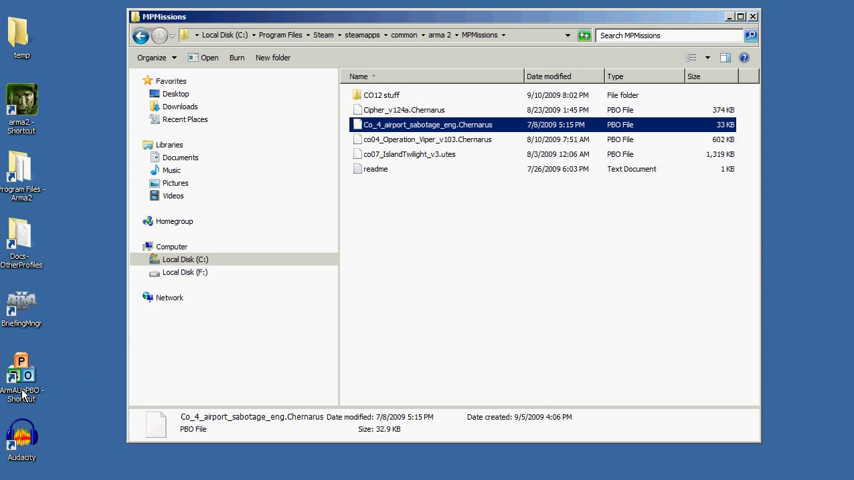
mouse_move(32, 395)
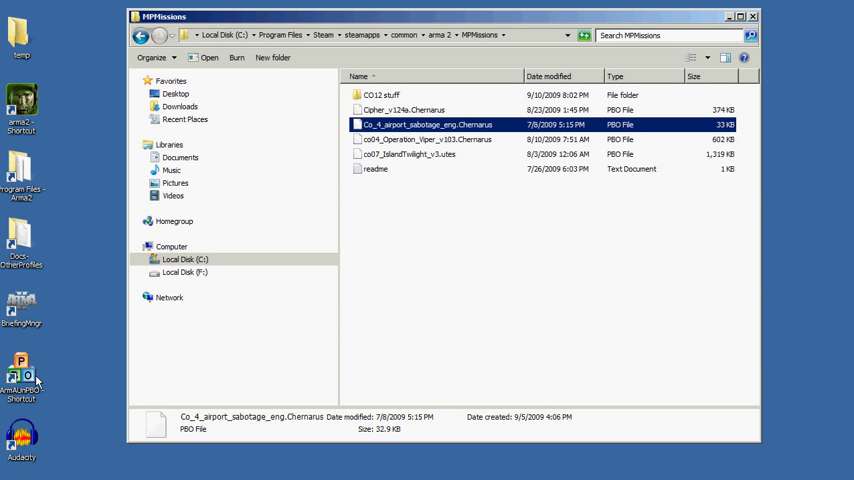
mouse_move(372, 135)
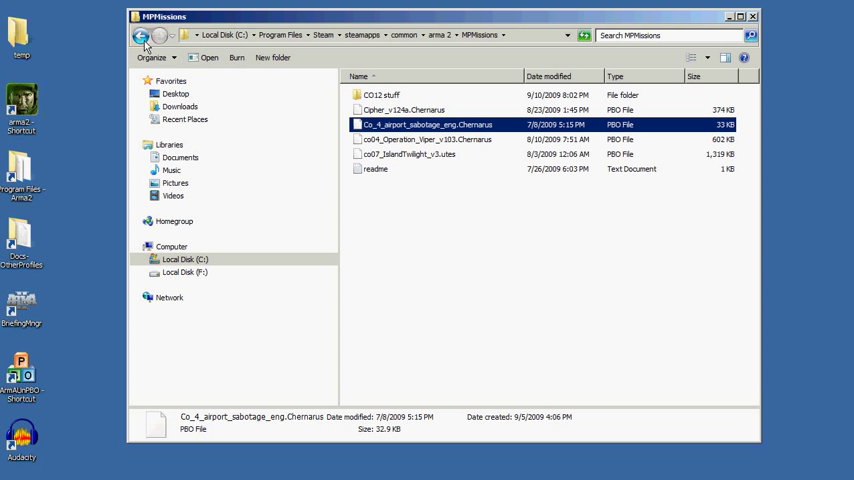
left_click(140, 35)
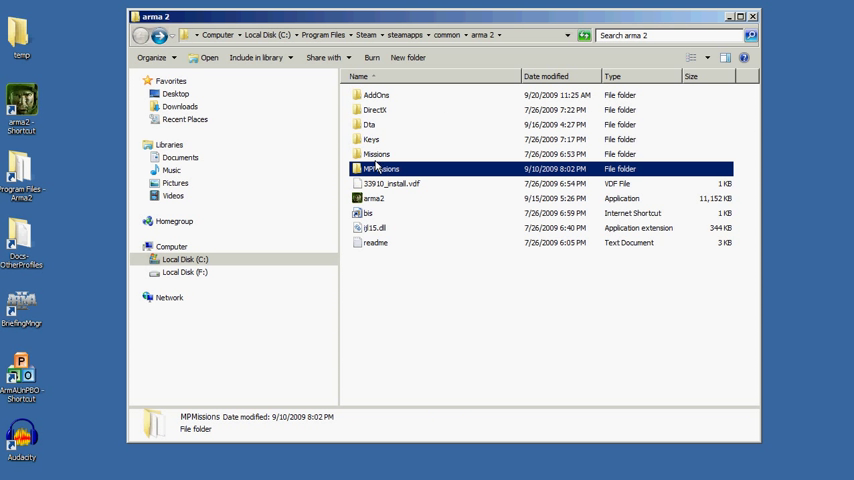
mouse_move(375, 163)
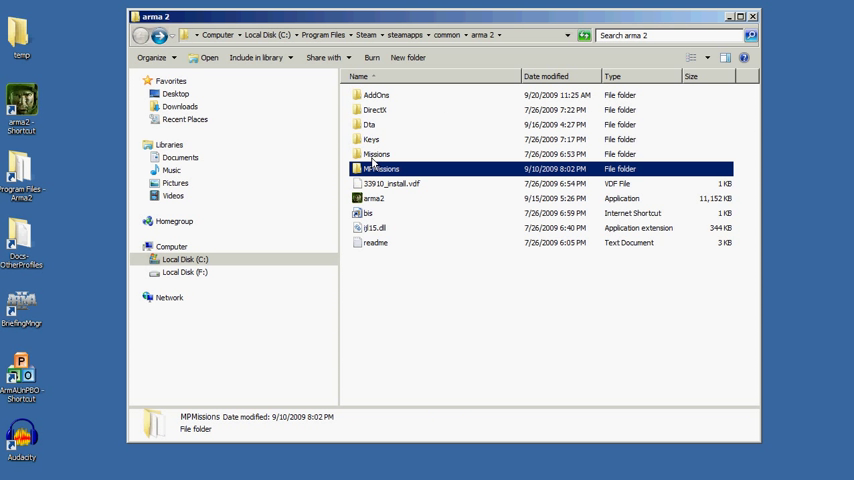
mouse_move(380, 168)
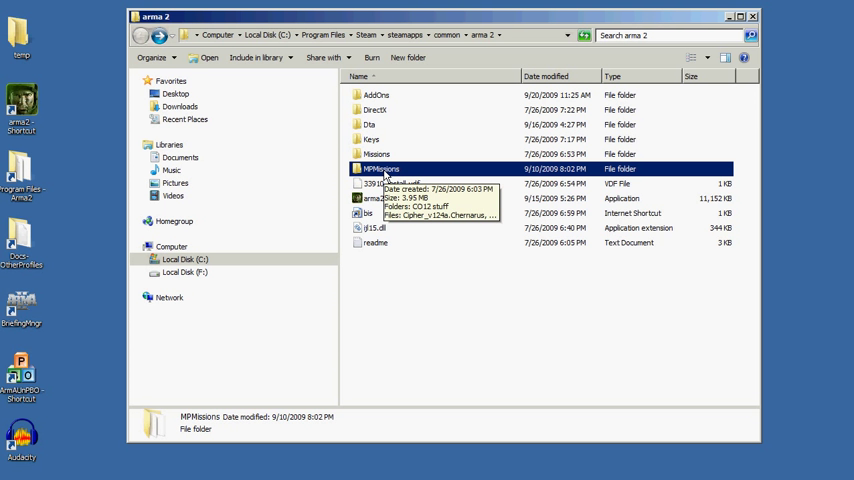
mouse_move(377, 154)
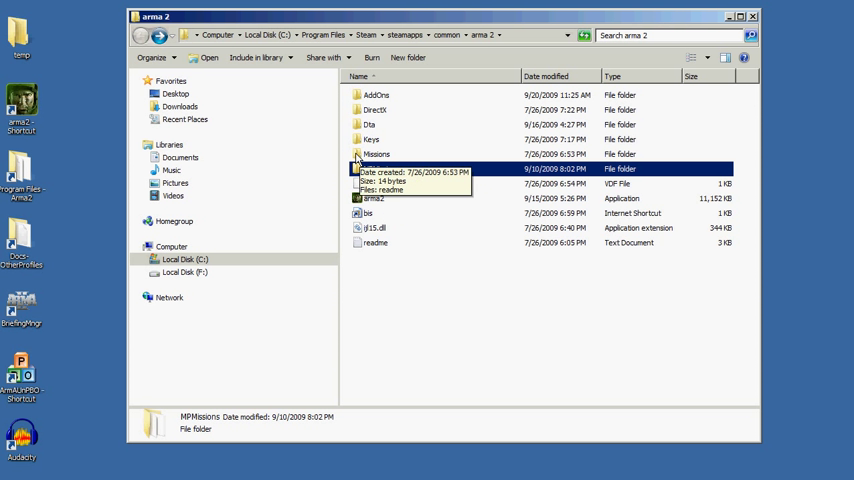
left_click(377, 154)
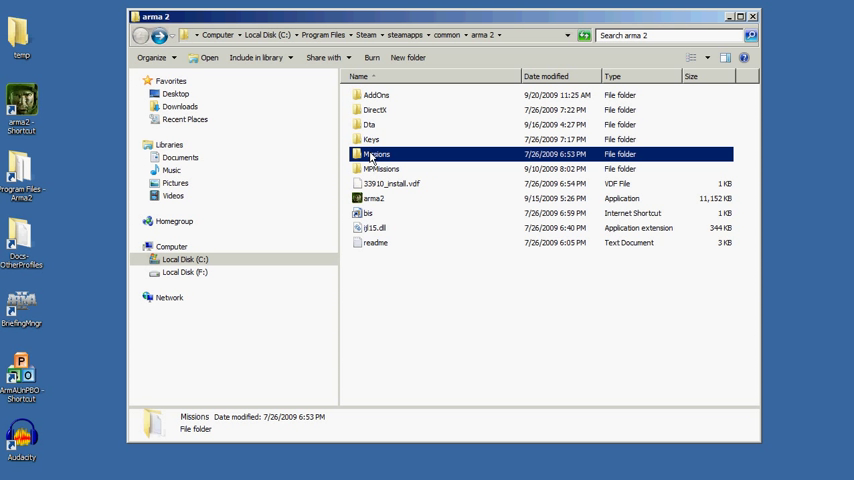
mouse_move(370, 160)
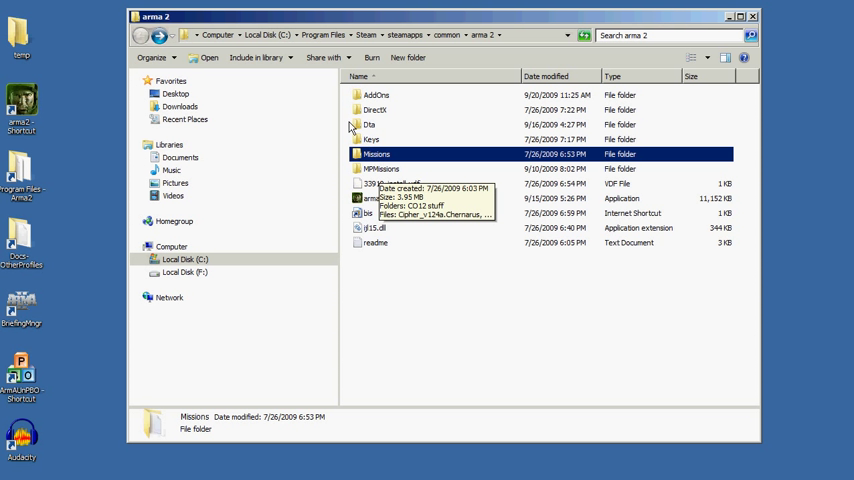
mouse_move(324, 46)
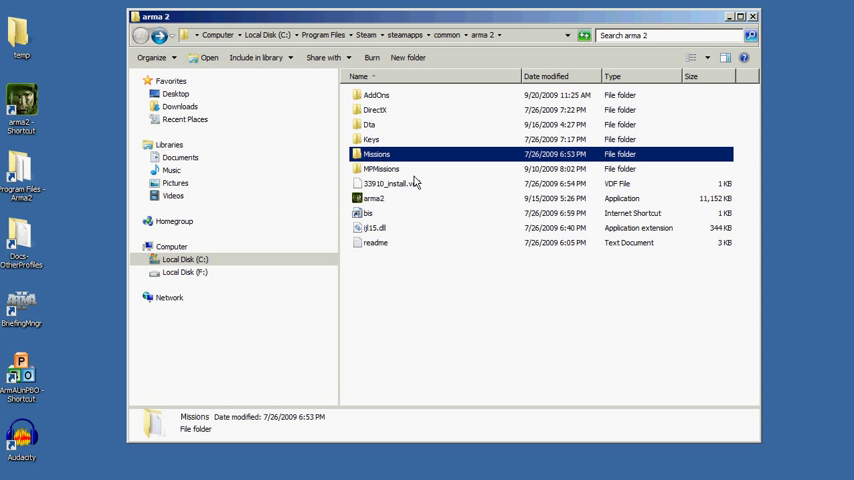
left_click(380, 168)
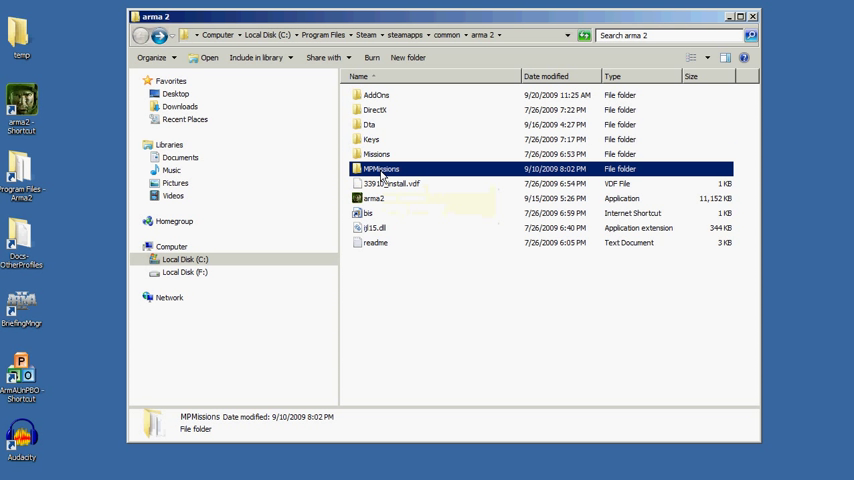
double_click(380, 168)
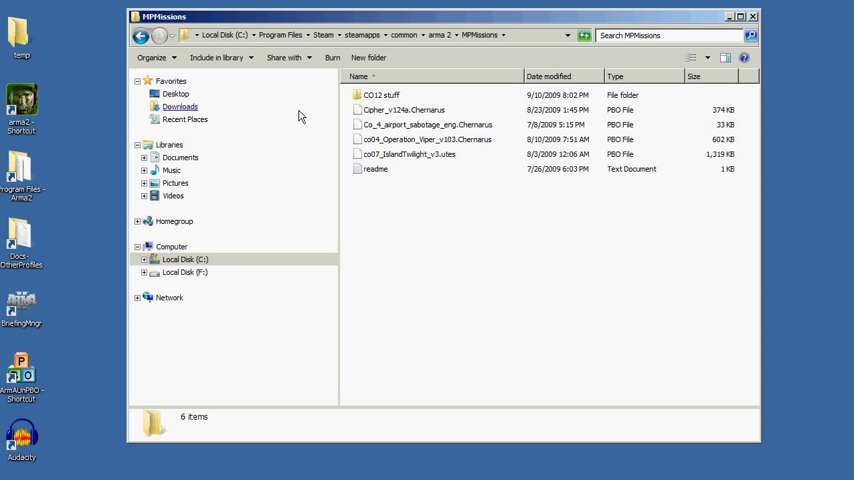
mouse_move(141, 37)
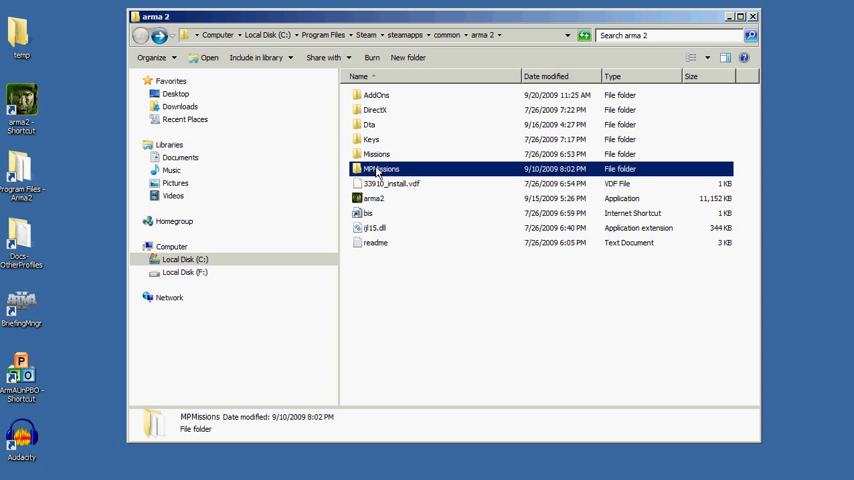
Step: Close the game folder window and open Lucky44 via the Docs-OtherProfiles shortcut
left_click(752, 16)
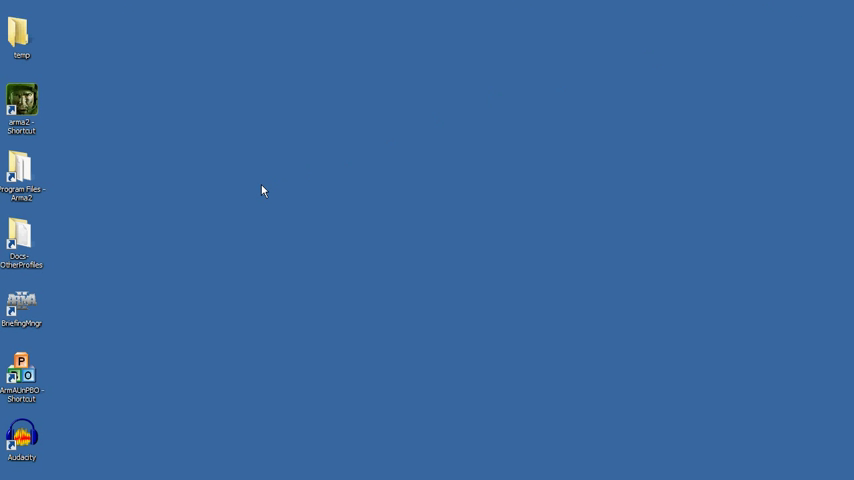
left_click(21, 237)
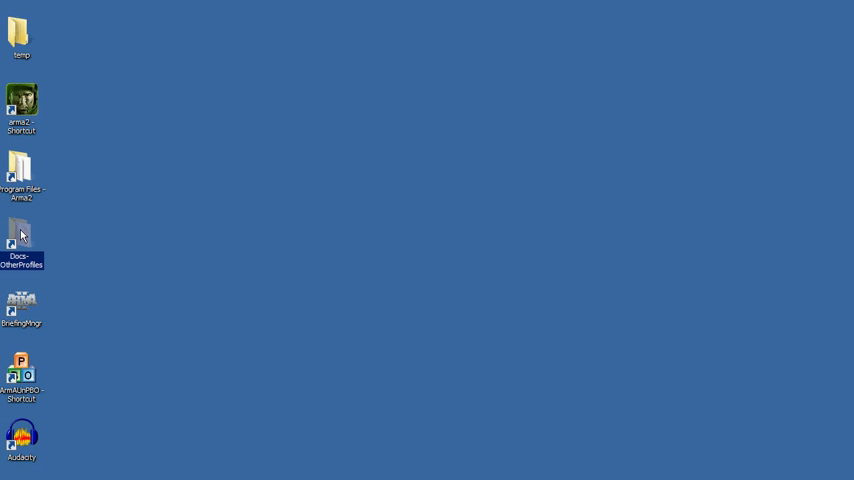
double_click(21, 237)
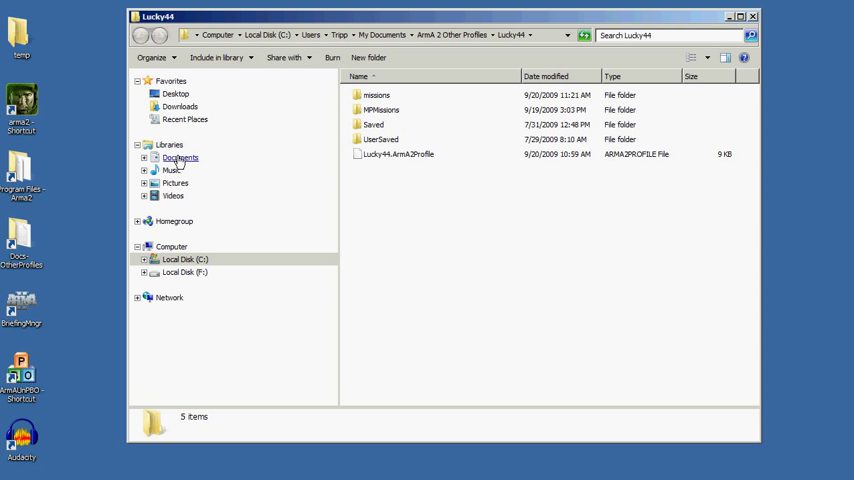
Step: From Documents, open ArmA 2 Other Profiles and select Loser44, then Lucky44
left_click(180, 157)
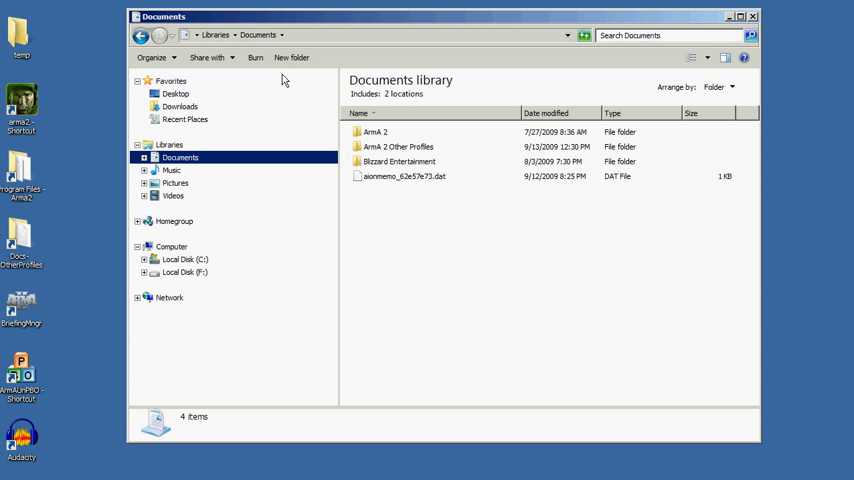
mouse_move(255, 52)
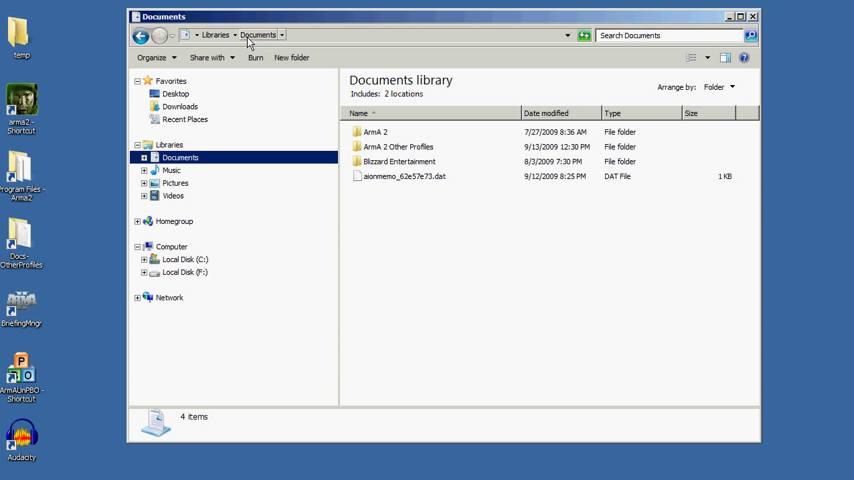
mouse_move(265, 43)
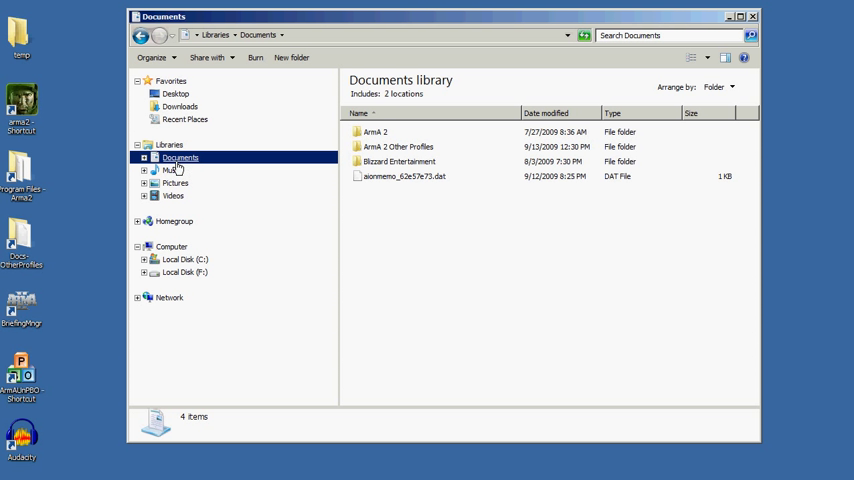
mouse_move(276, 161)
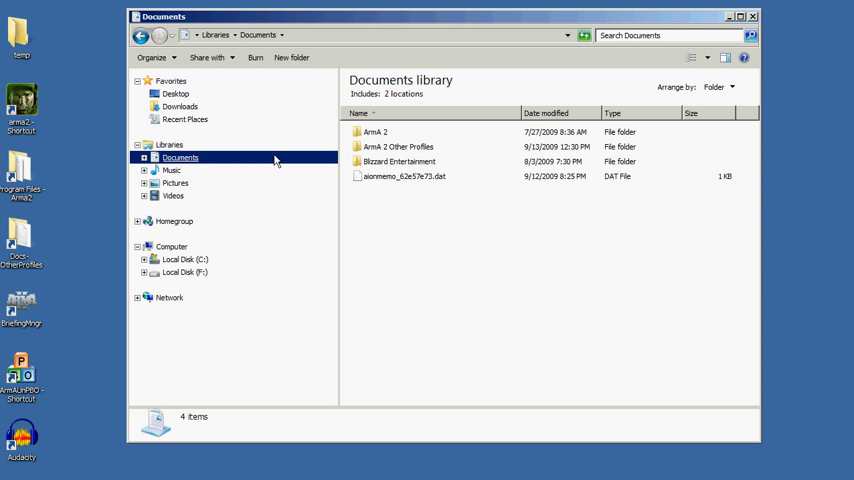
left_click(398, 147)
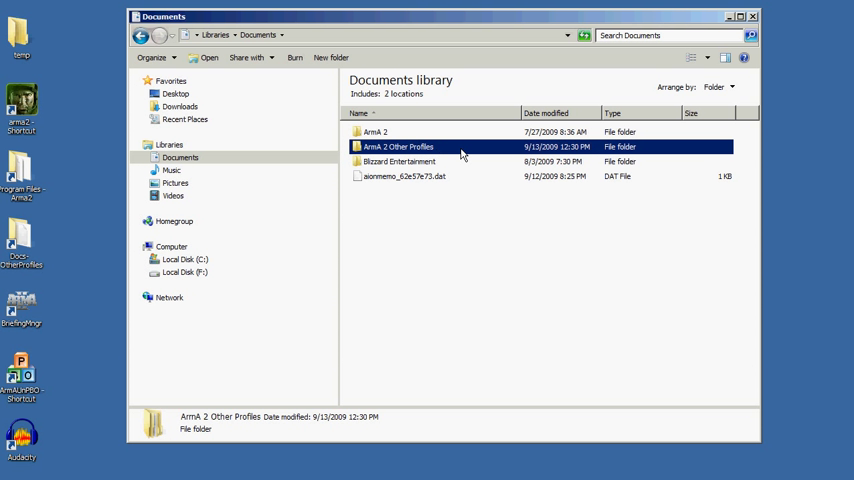
mouse_move(461, 147)
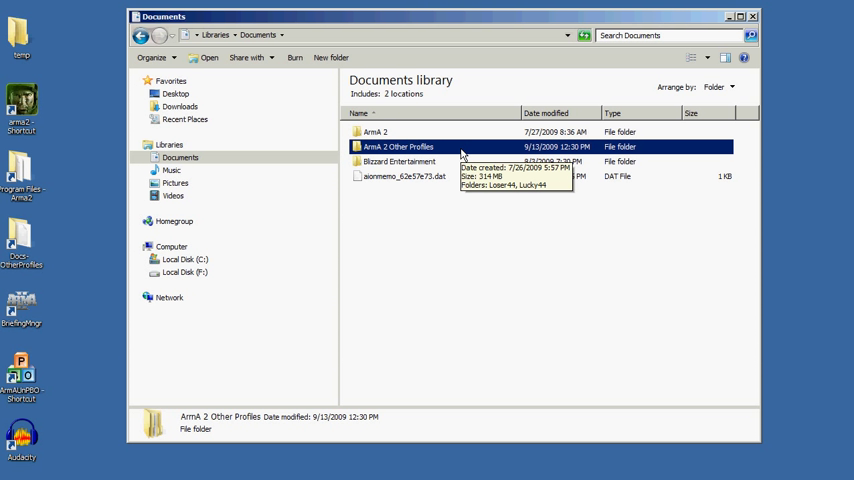
mouse_move(358, 148)
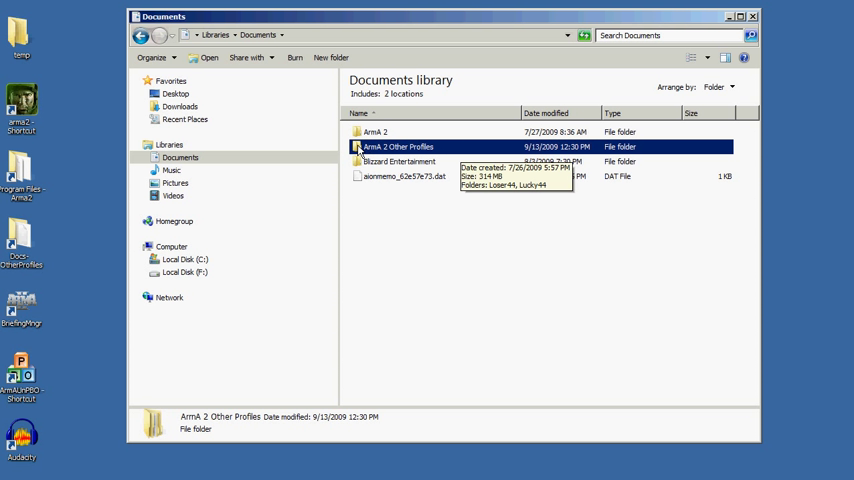
double_click(397, 147)
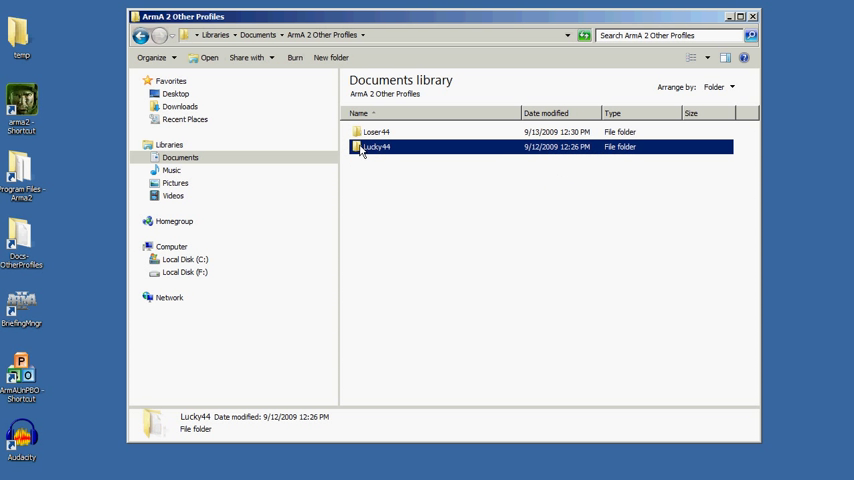
left_click(377, 131)
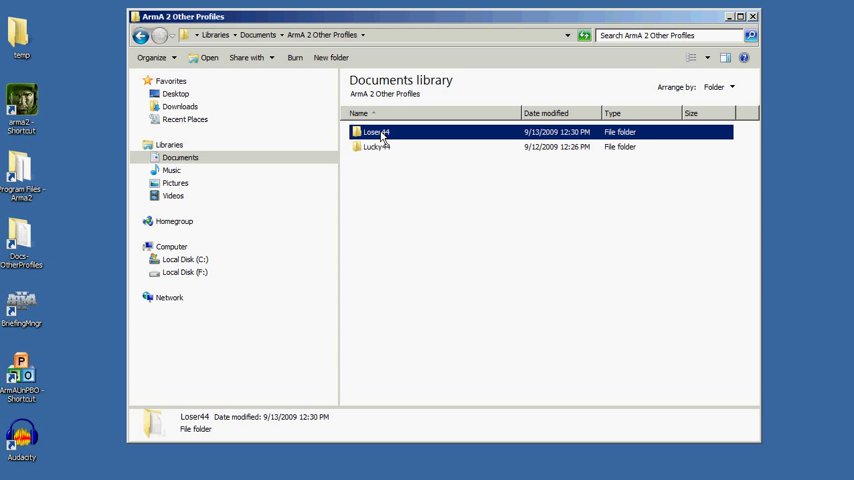
left_click(376, 146)
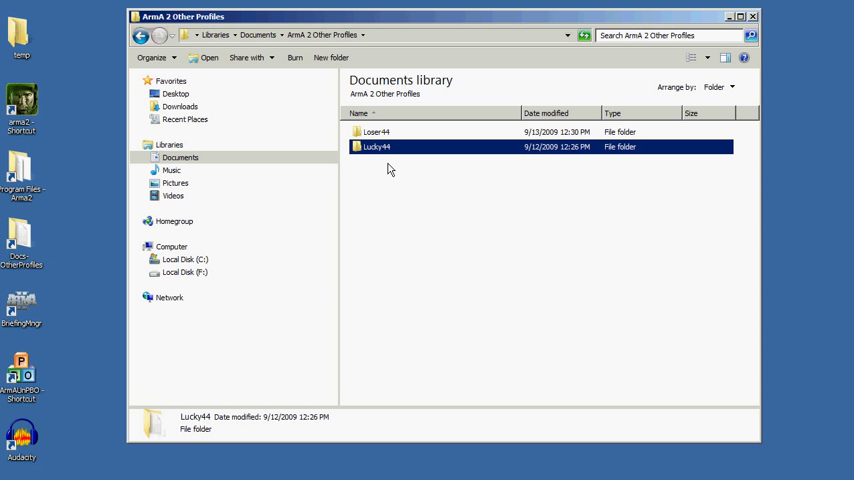
mouse_move(382, 157)
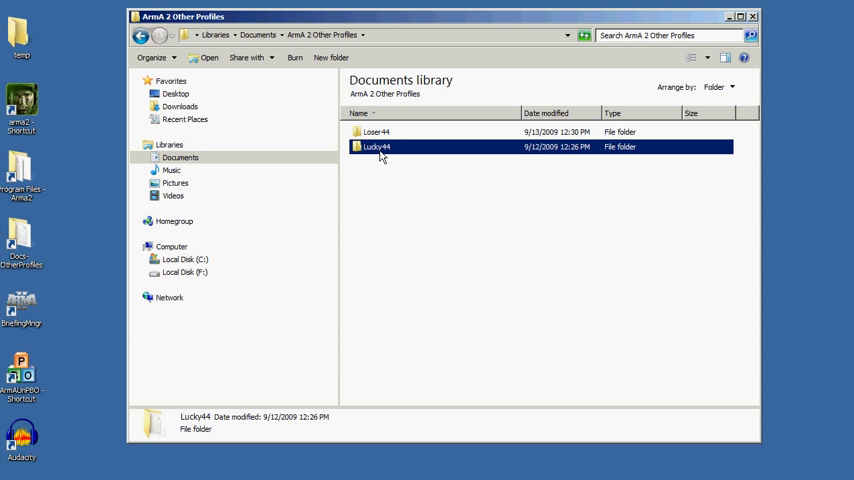
mouse_move(360, 148)
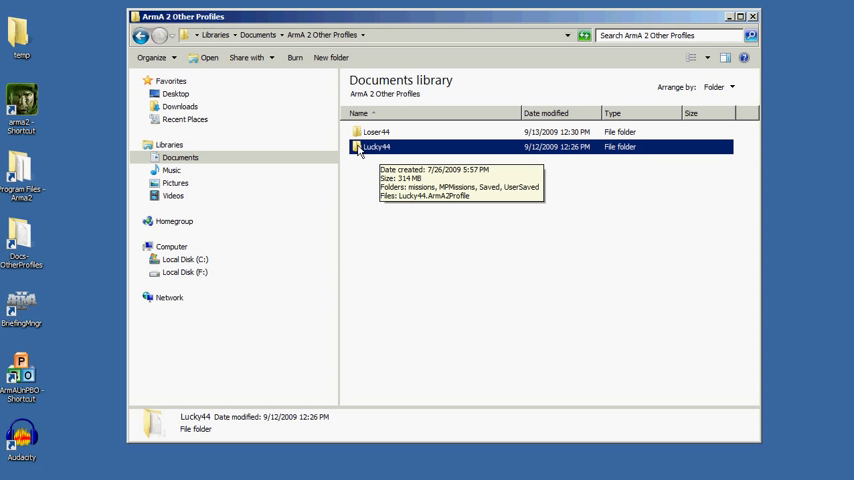
Step: Open Lucky44, select its ArmA2Profile file, look inside MPMissions, and return
double_click(376, 146)
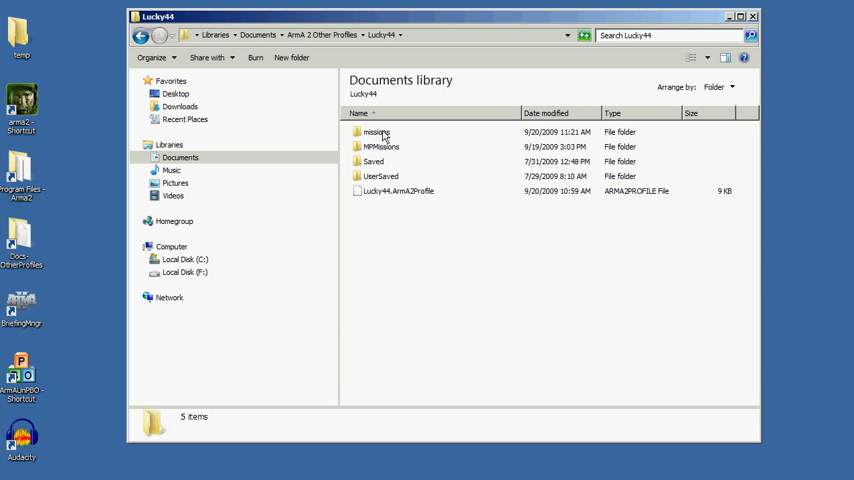
mouse_move(361, 152)
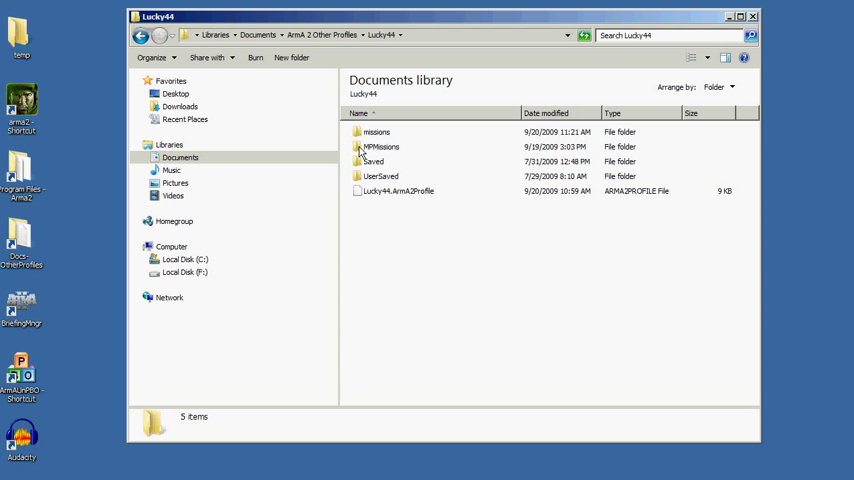
left_click(398, 191)
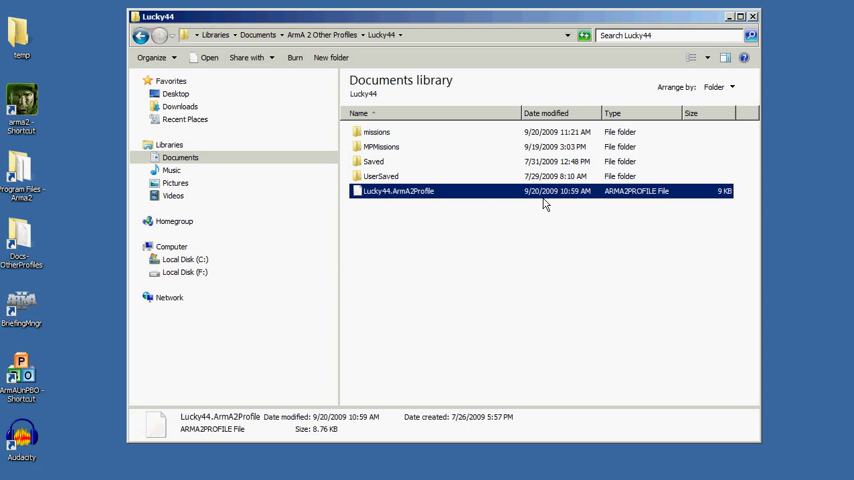
mouse_move(436, 204)
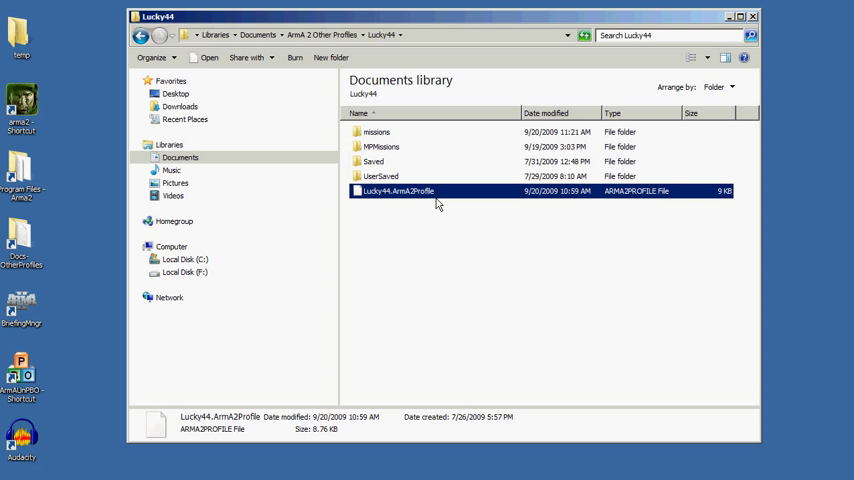
left_click(381, 146)
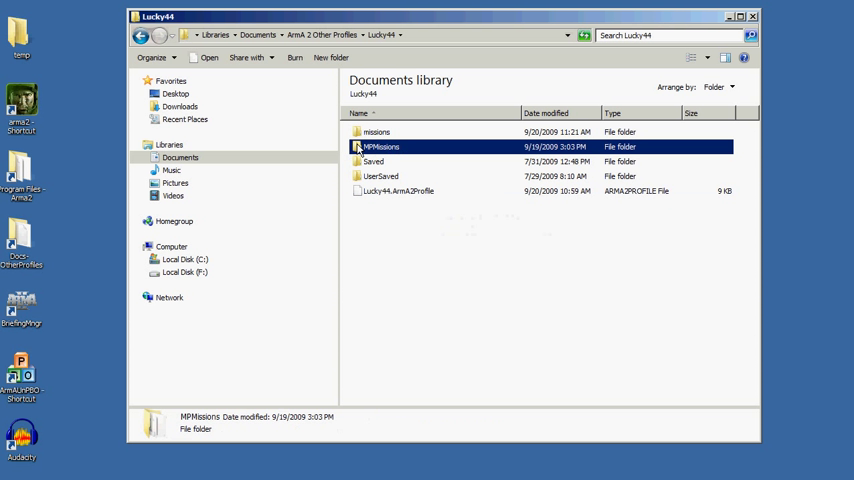
double_click(381, 146)
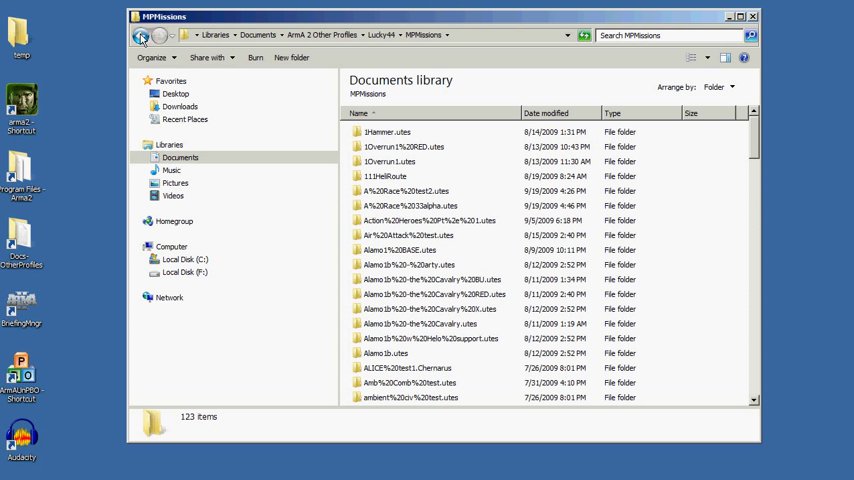
left_click(141, 35)
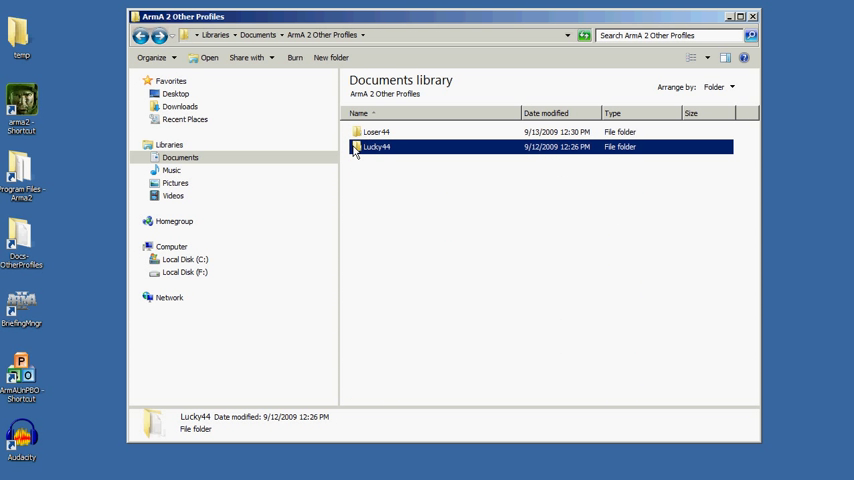
double_click(376, 147)
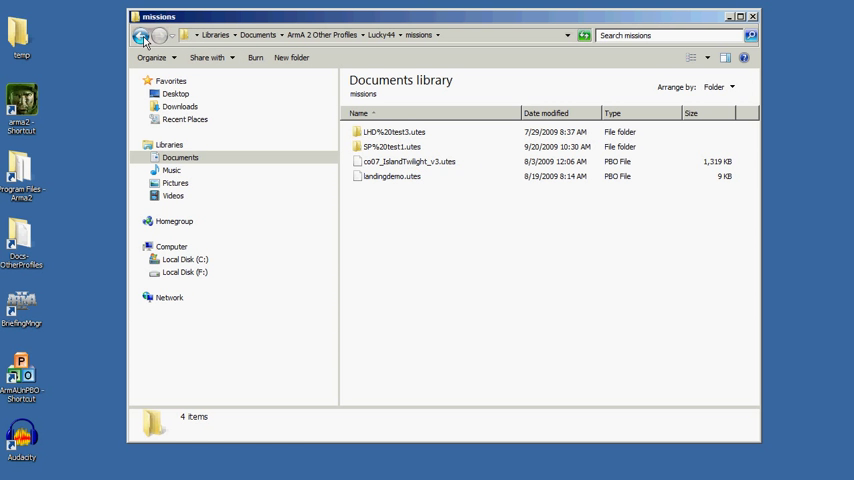
left_click(139, 35)
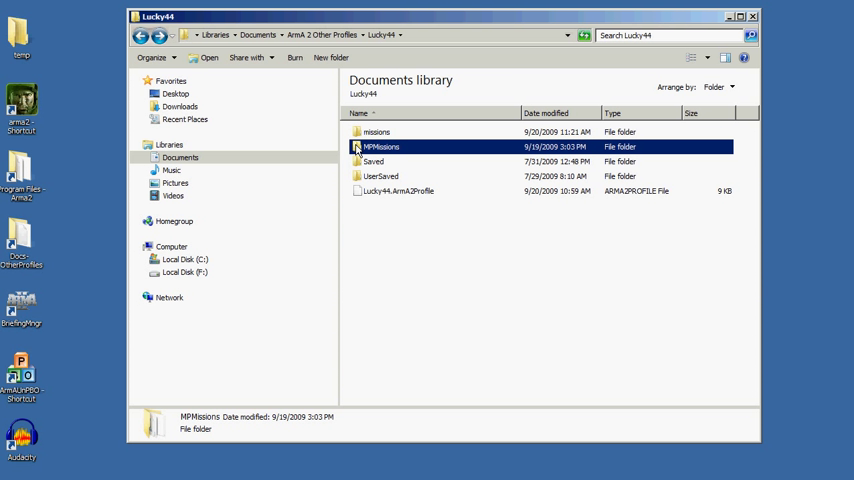
double_click(381, 147)
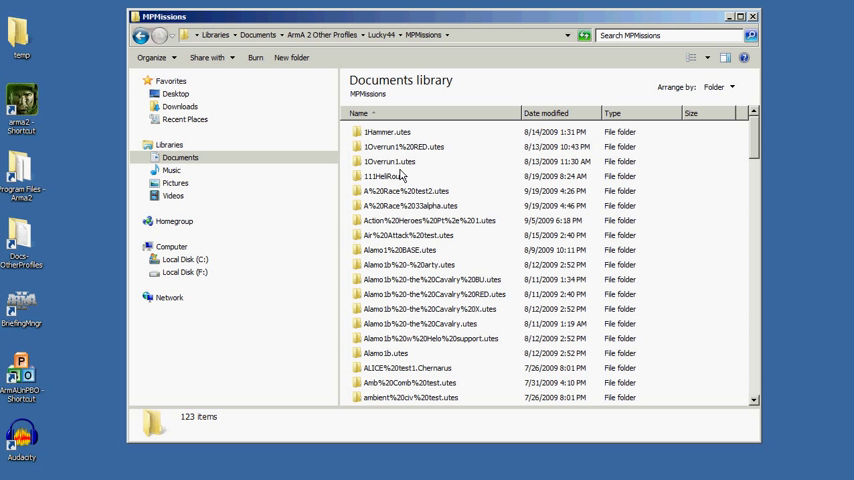
mouse_move(396, 177)
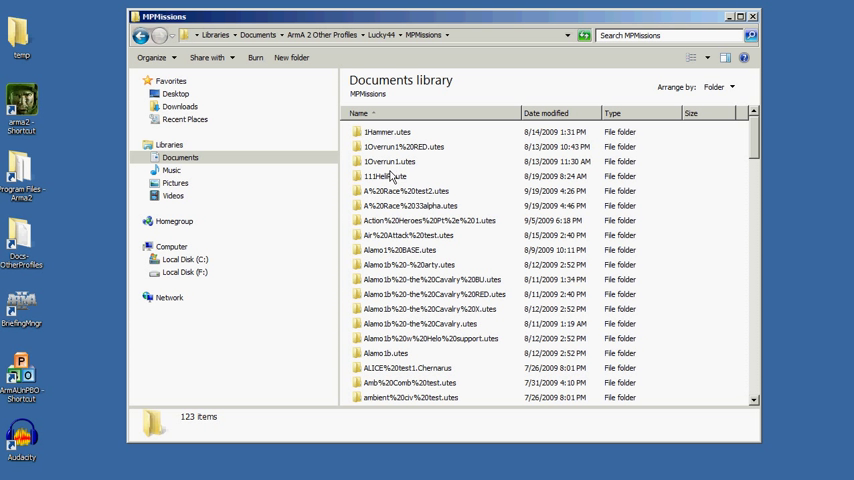
mouse_move(408, 152)
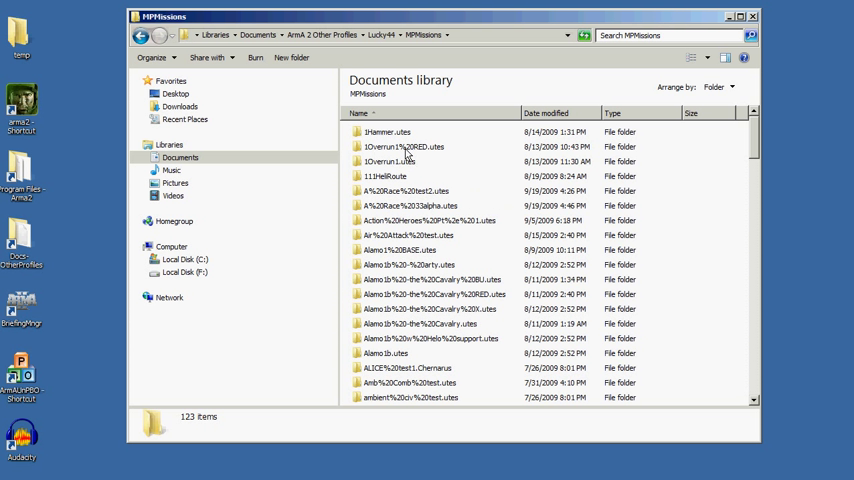
mouse_move(400, 147)
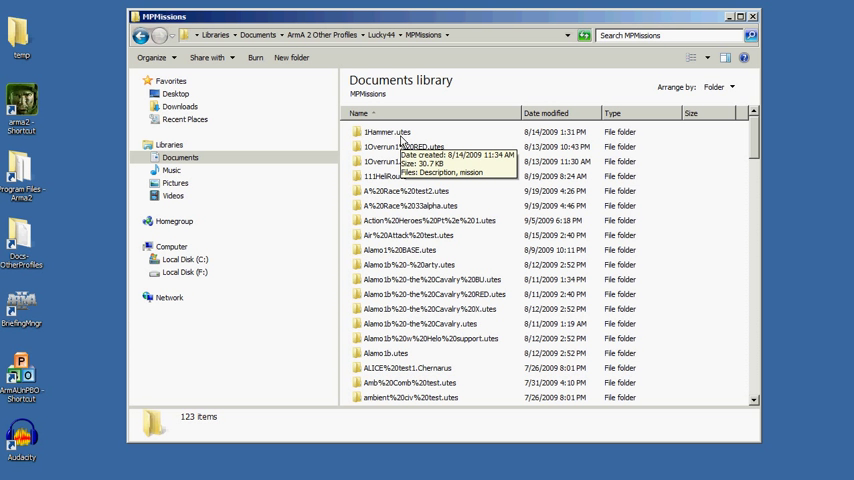
mouse_move(487, 229)
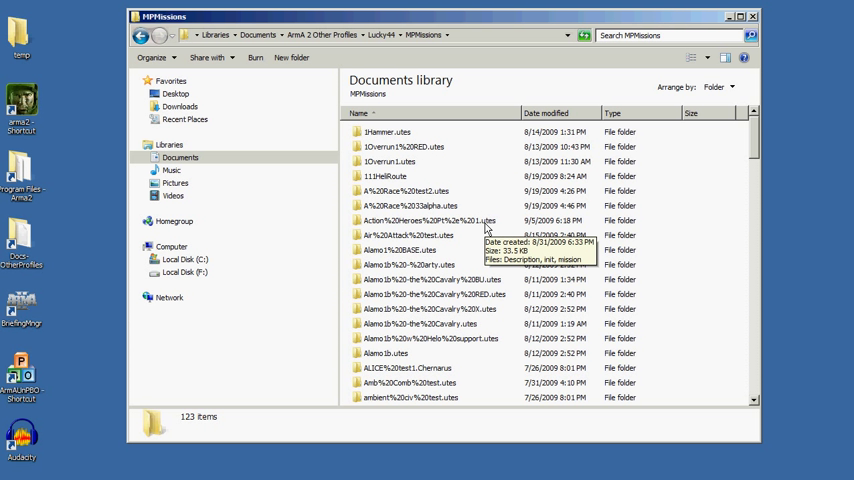
mouse_move(485, 308)
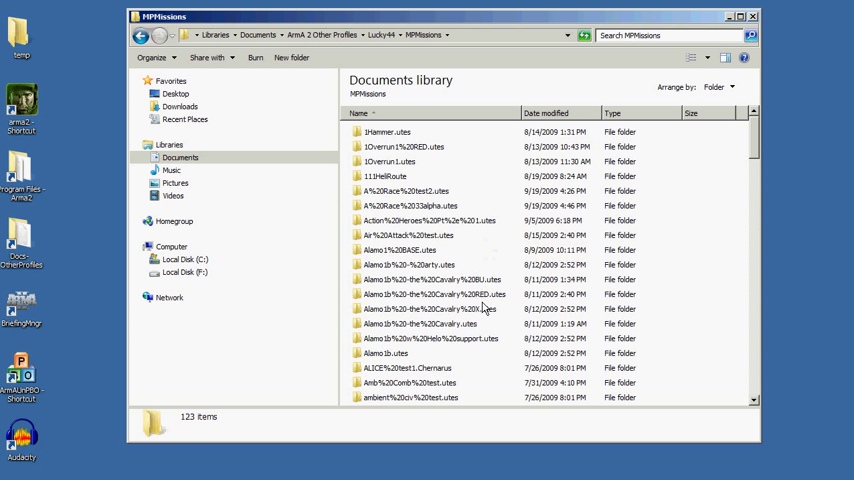
left_click(420, 368)
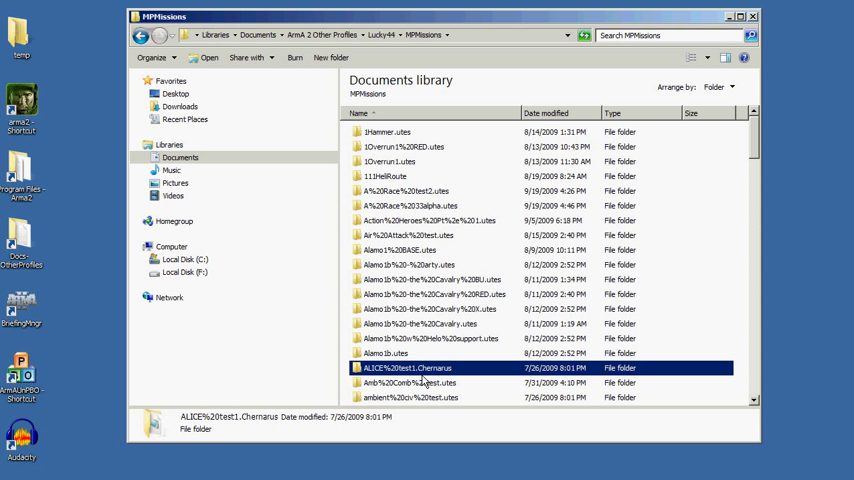
left_click(430, 338)
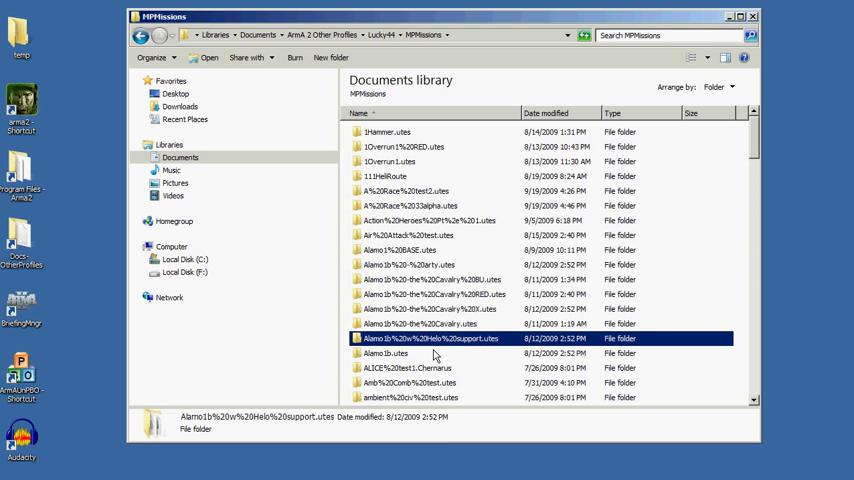
mouse_move(384, 160)
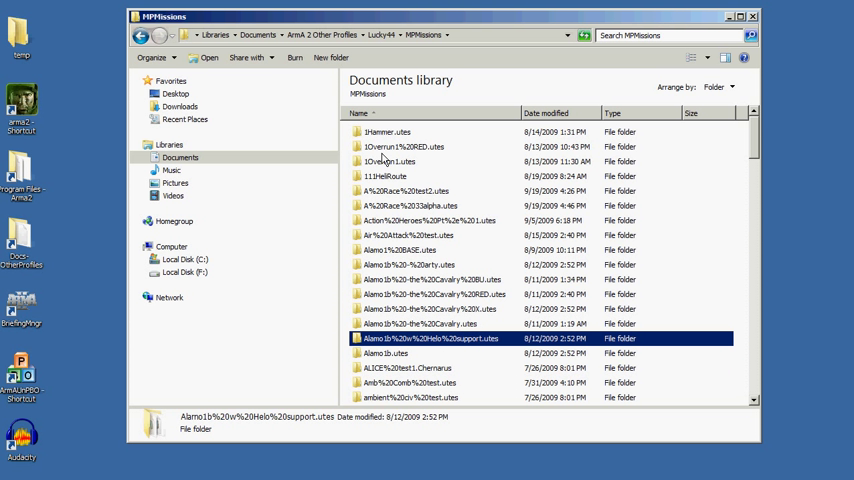
left_click(403, 147)
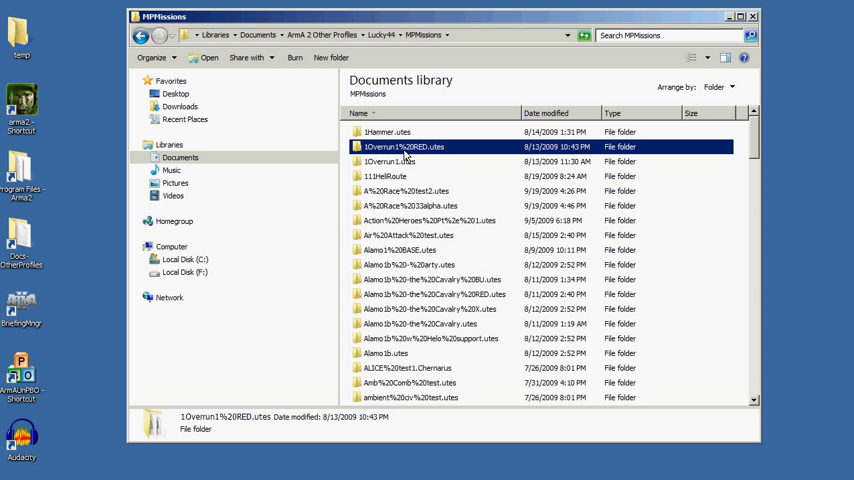
mouse_move(405, 160)
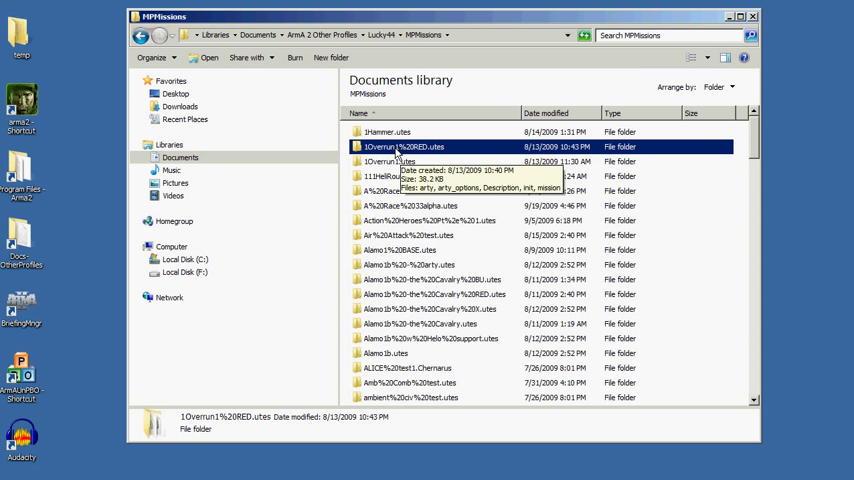
left_click(408, 205)
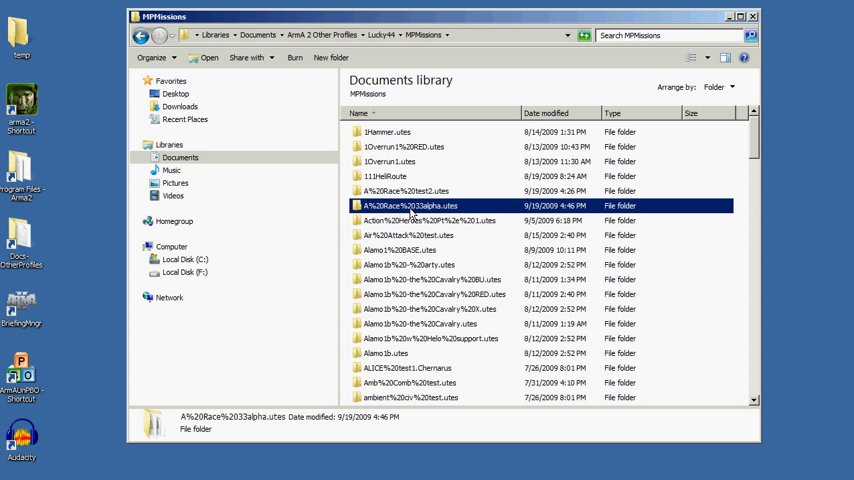
mouse_move(410, 205)
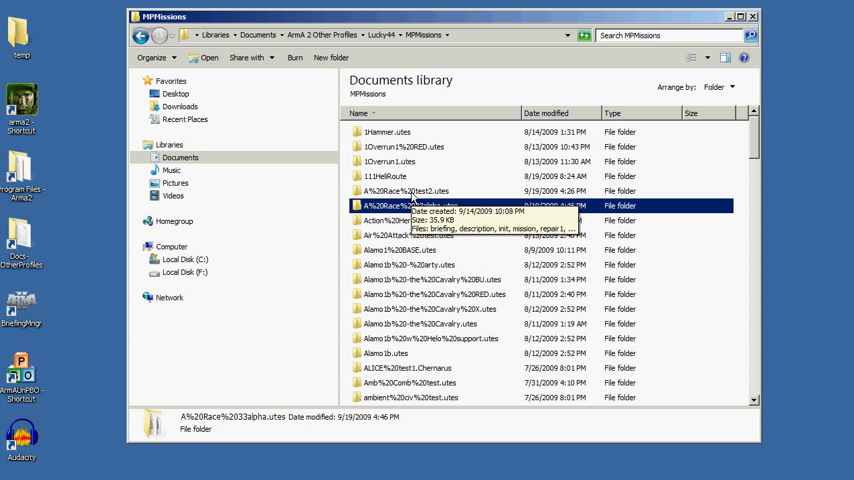
mouse_move(380, 198)
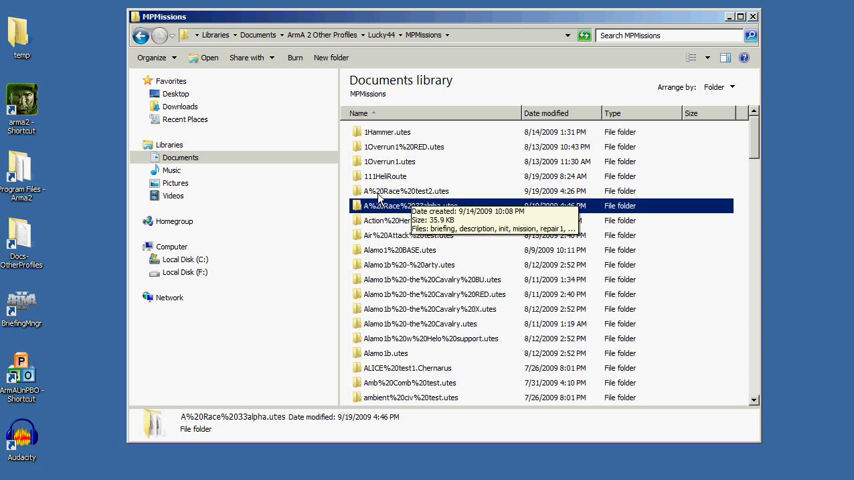
left_click(388, 131)
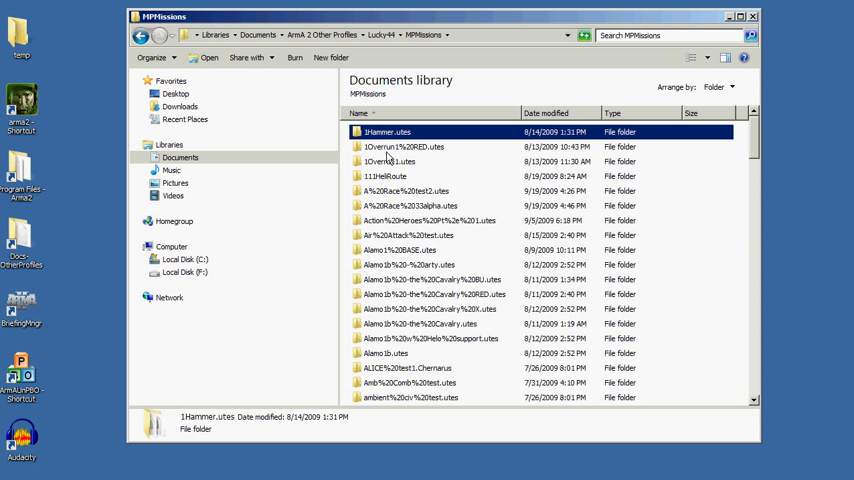
left_click(402, 147)
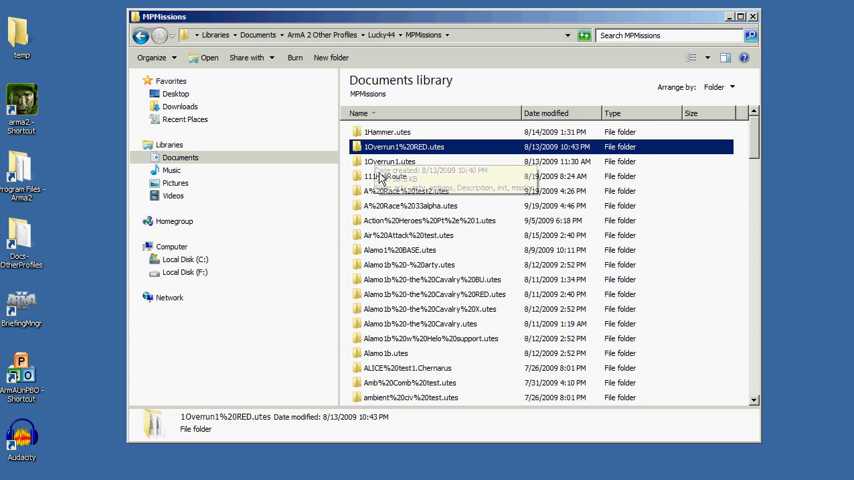
left_click(404, 190)
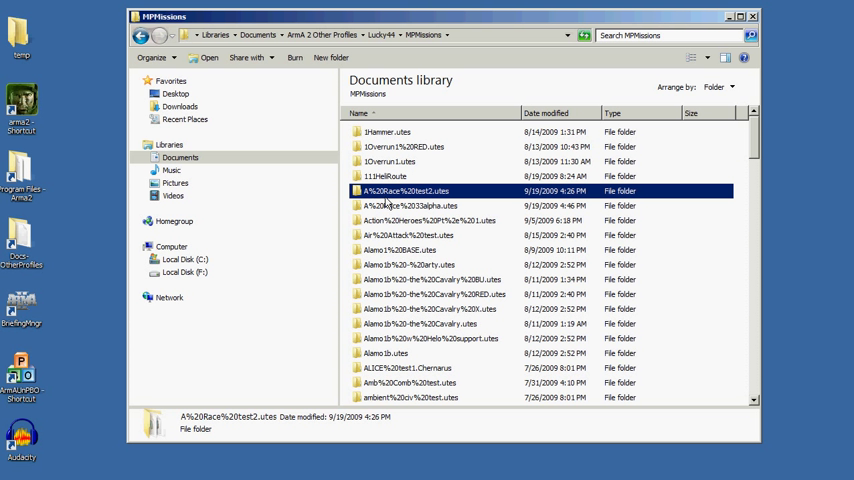
mouse_move(428, 205)
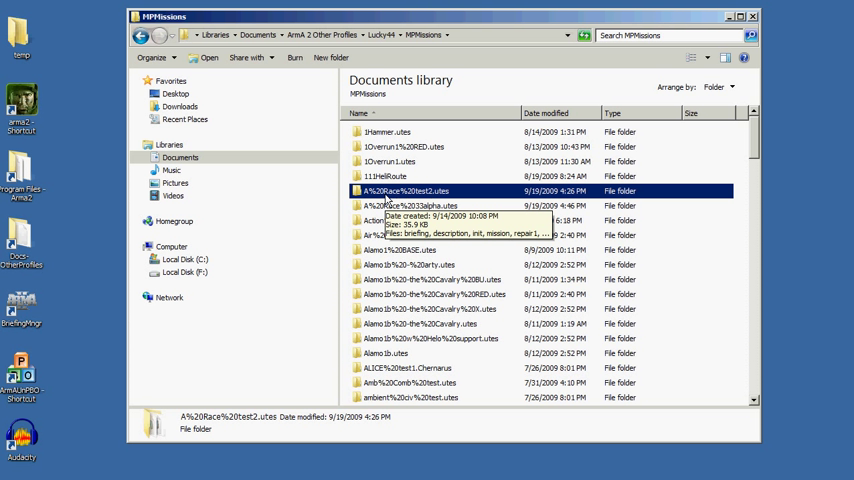
mouse_move(395, 202)
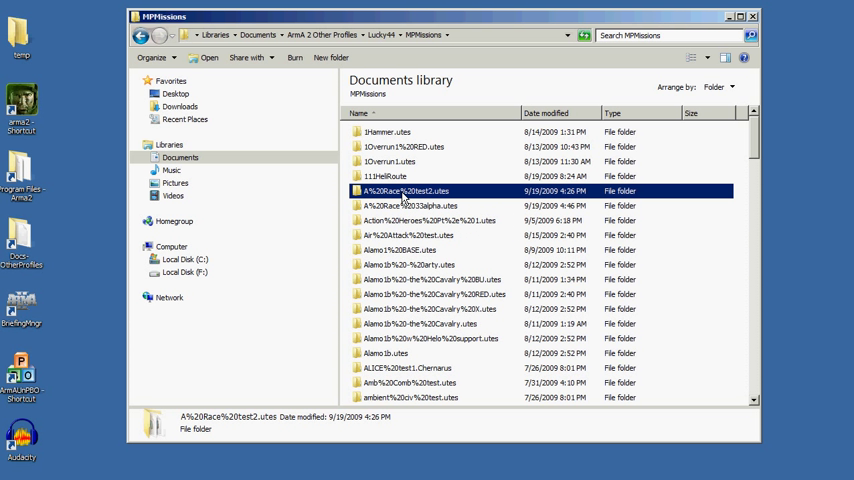
mouse_move(400, 205)
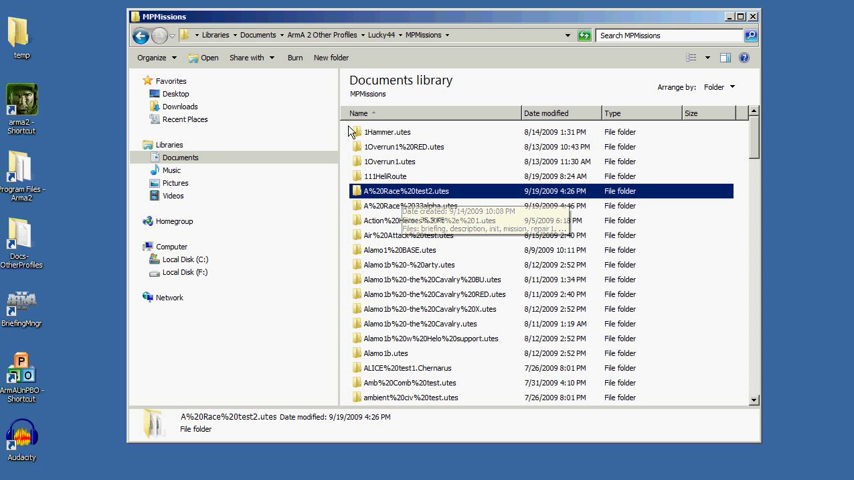
mouse_move(400, 290)
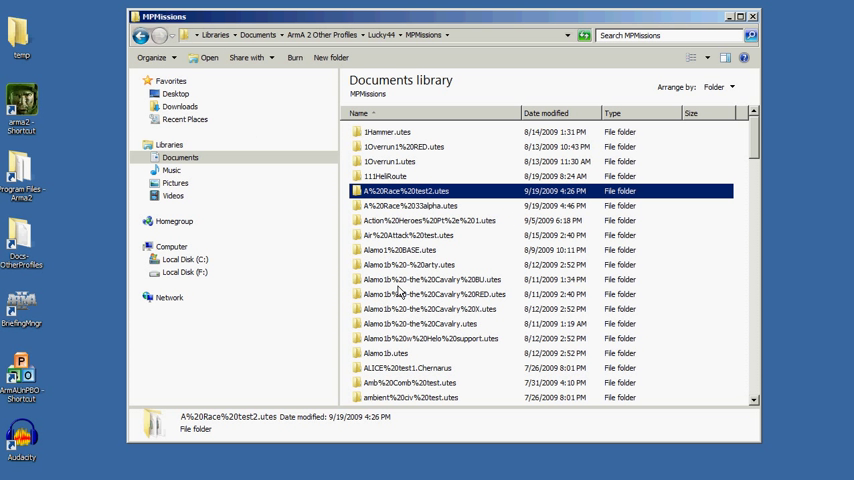
left_click(430, 220)
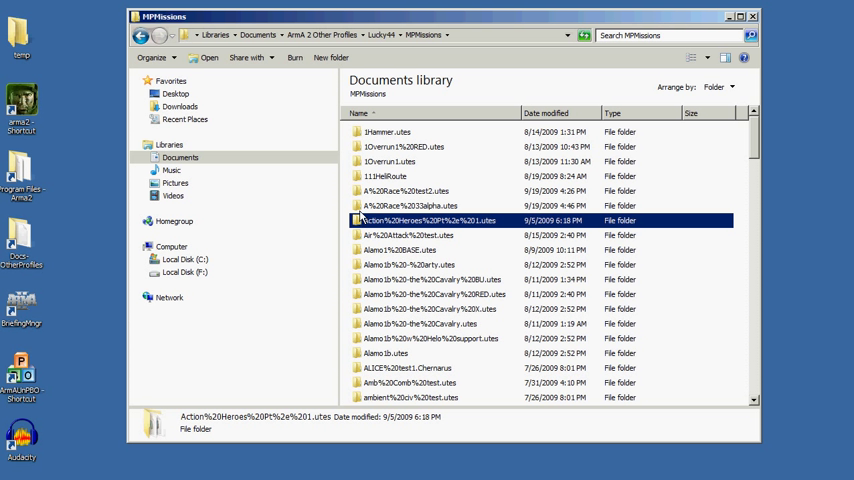
left_click(407, 205)
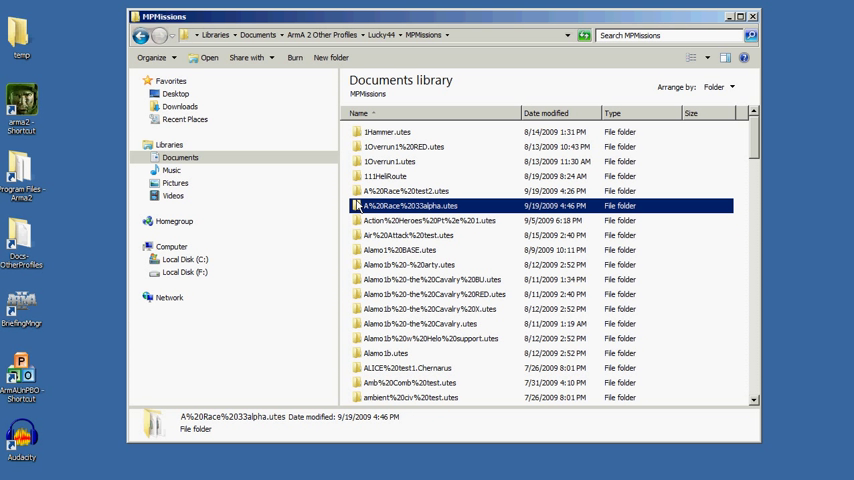
Step: Peek into 111HeliRoute, then open Alamo1b.utes and select its Description file
double_click(389, 176)
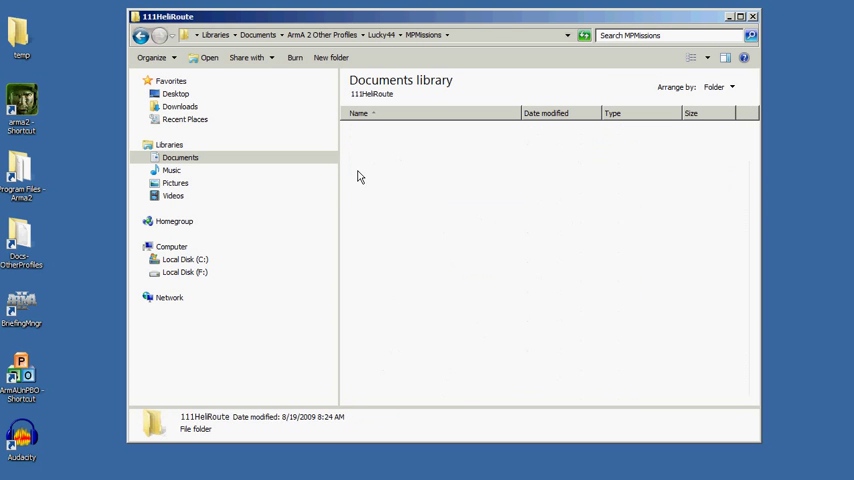
left_click(141, 35)
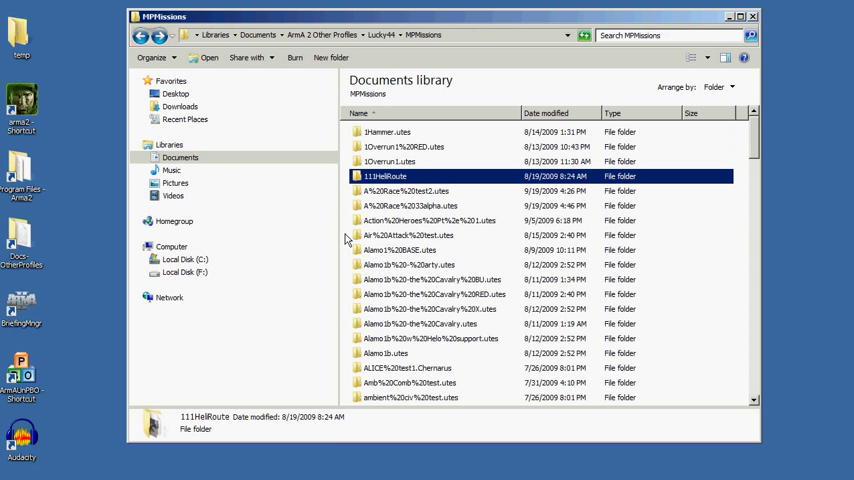
mouse_move(357, 258)
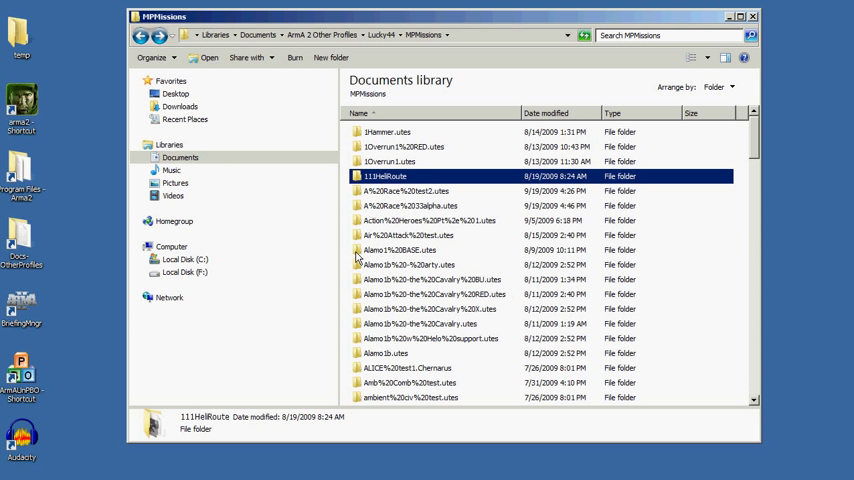
double_click(386, 353)
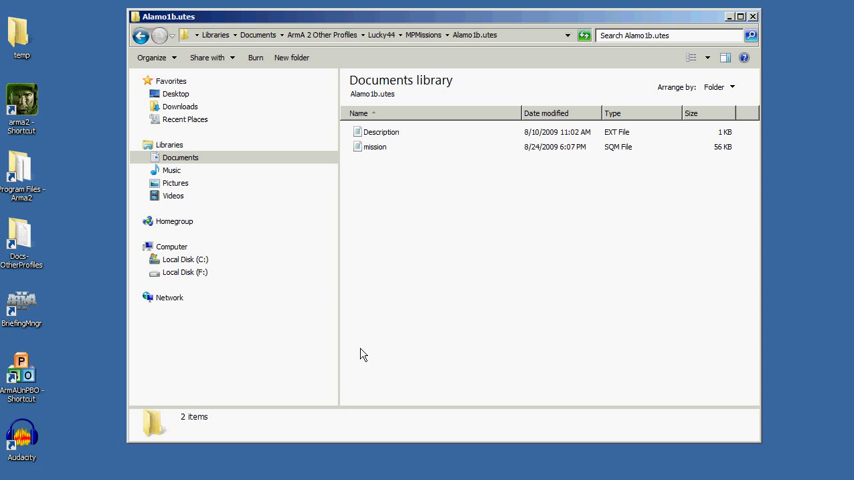
mouse_move(377, 165)
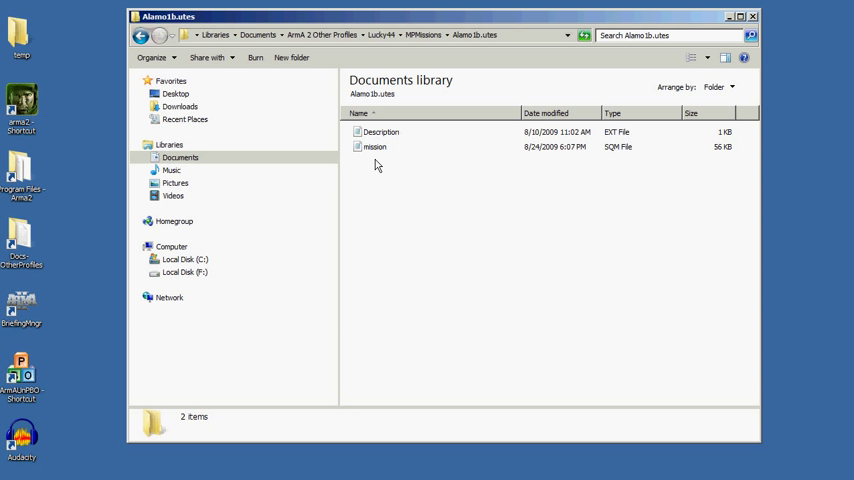
mouse_move(373, 160)
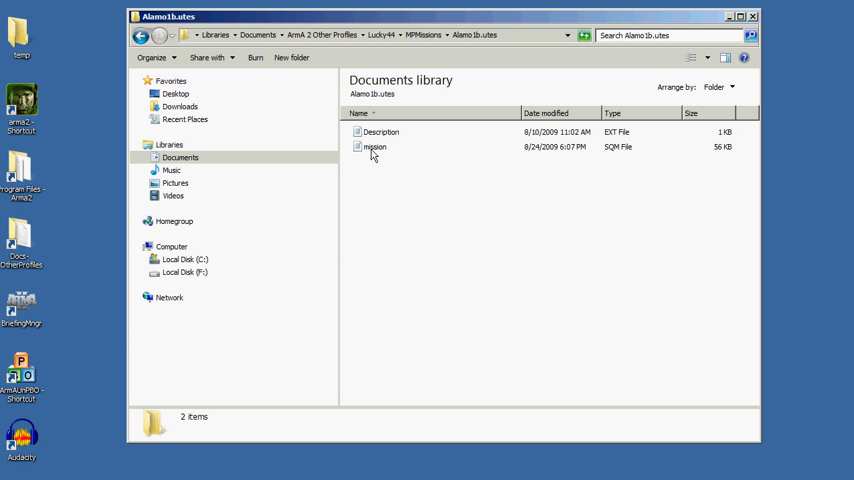
mouse_move(373, 147)
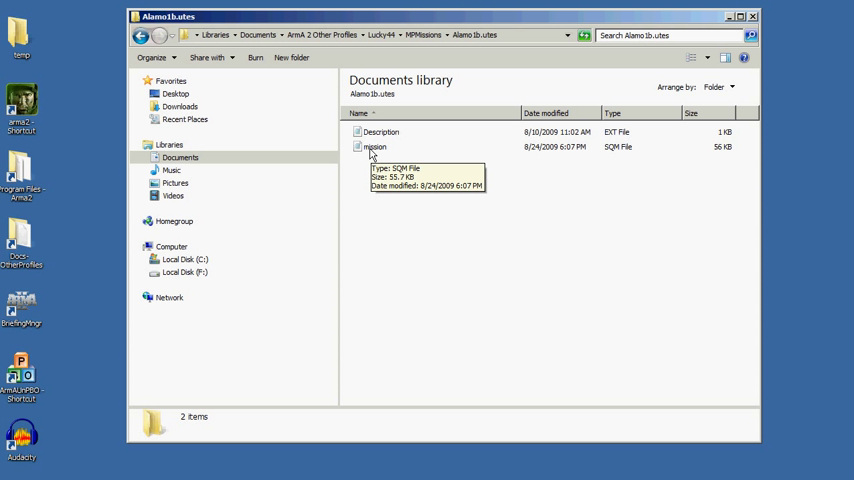
mouse_move(381, 154)
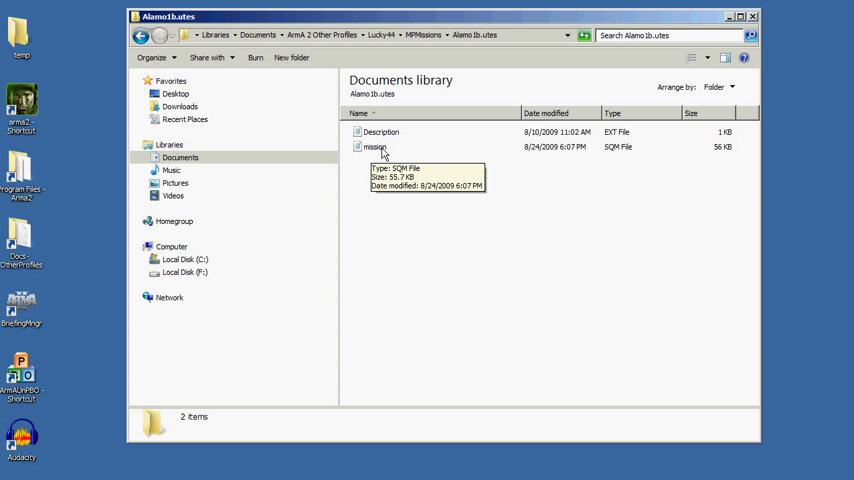
mouse_move(366, 225)
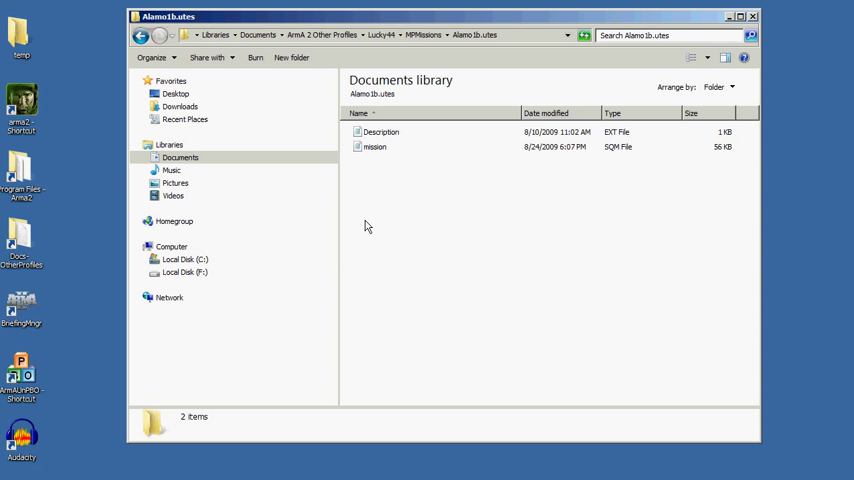
mouse_move(371, 161)
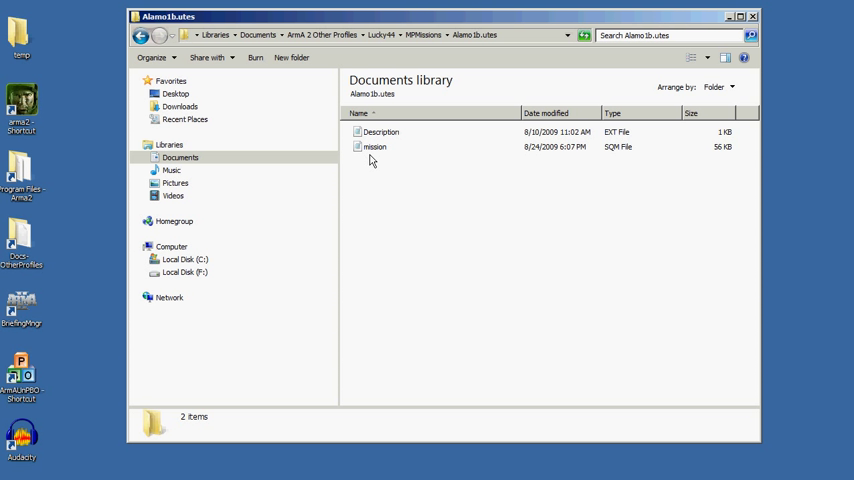
mouse_move(413, 152)
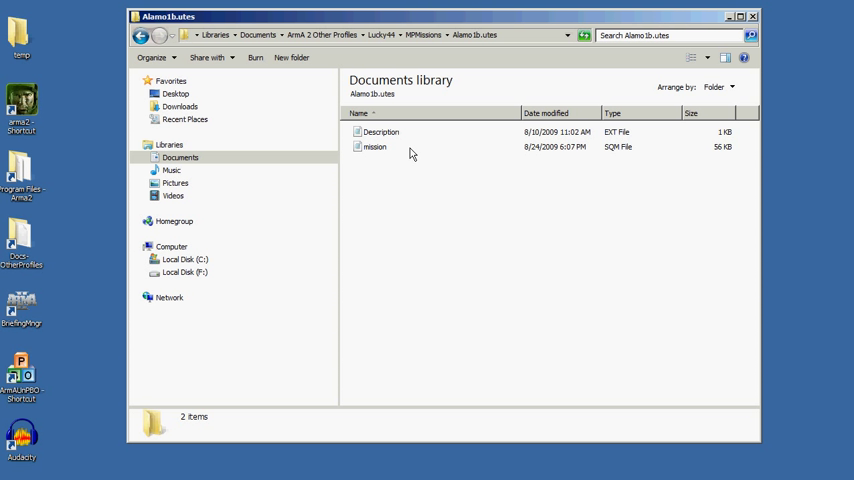
left_click(380, 131)
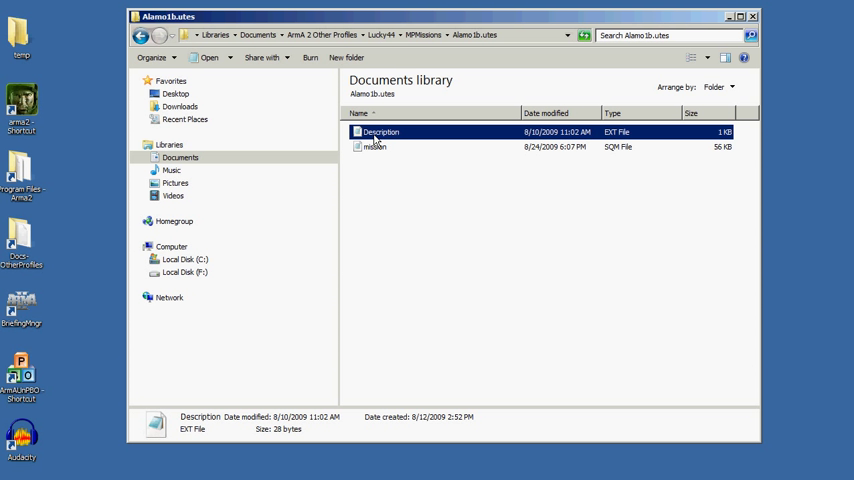
mouse_move(378, 134)
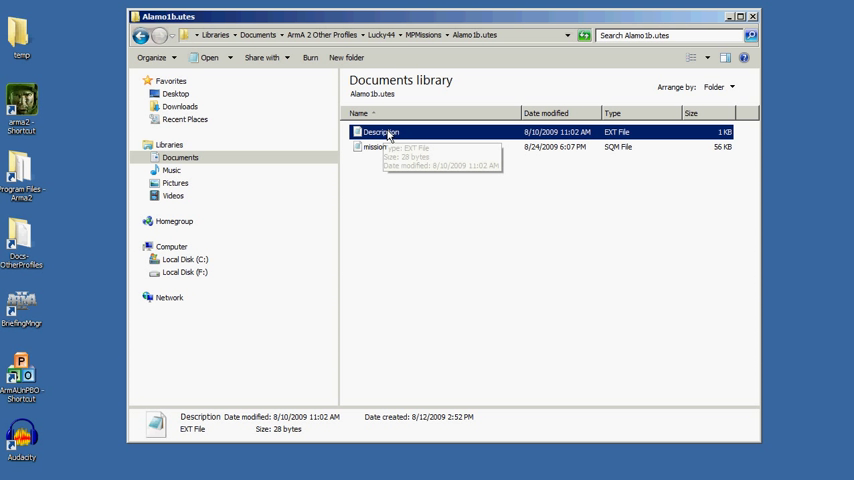
mouse_move(614, 143)
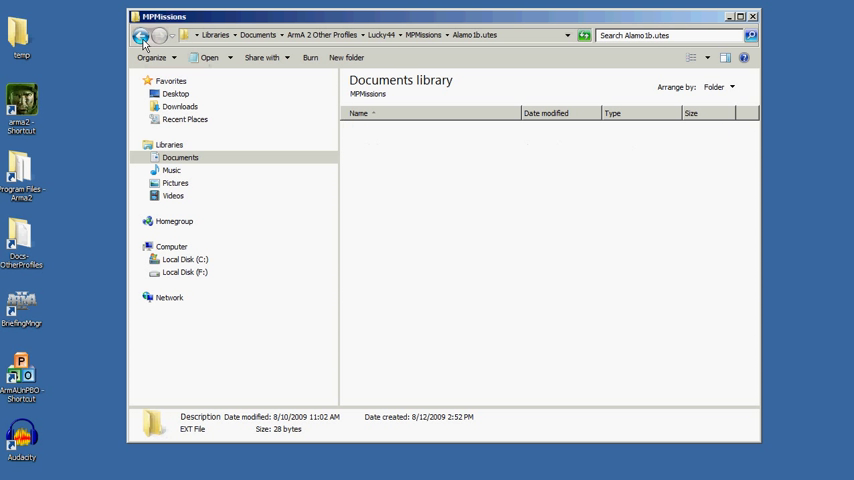
left_click(142, 35)
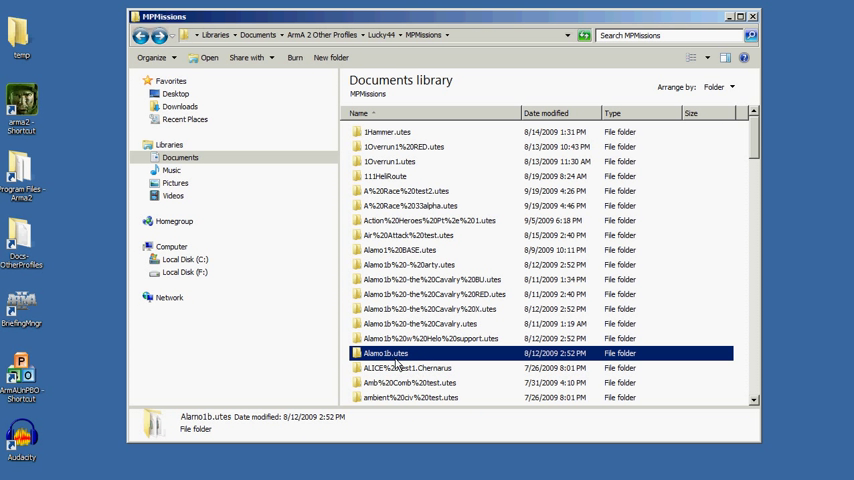
mouse_move(357, 230)
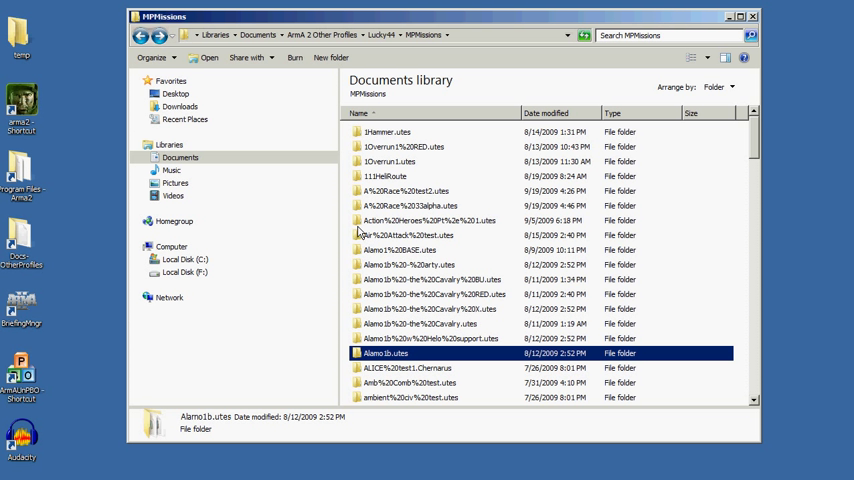
double_click(408, 205)
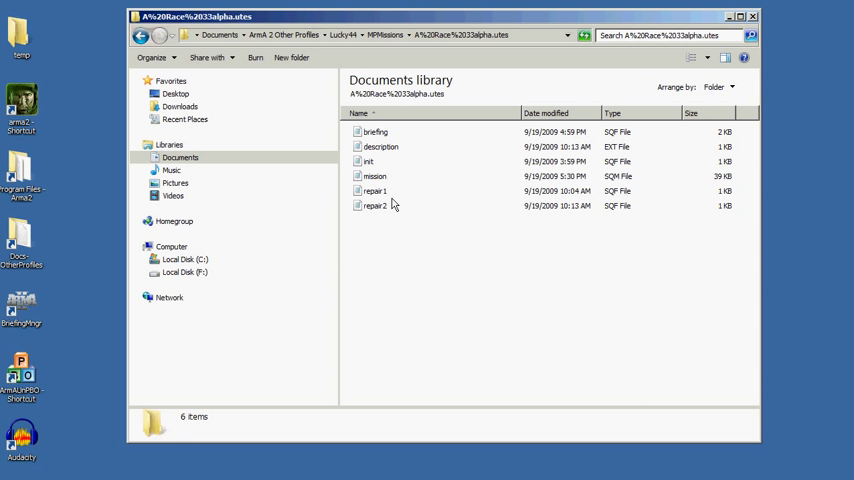
left_click(375, 131)
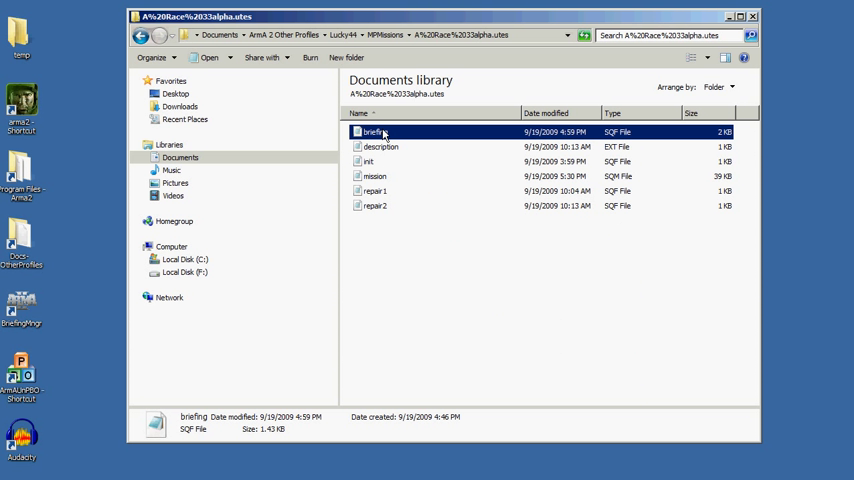
mouse_move(522, 138)
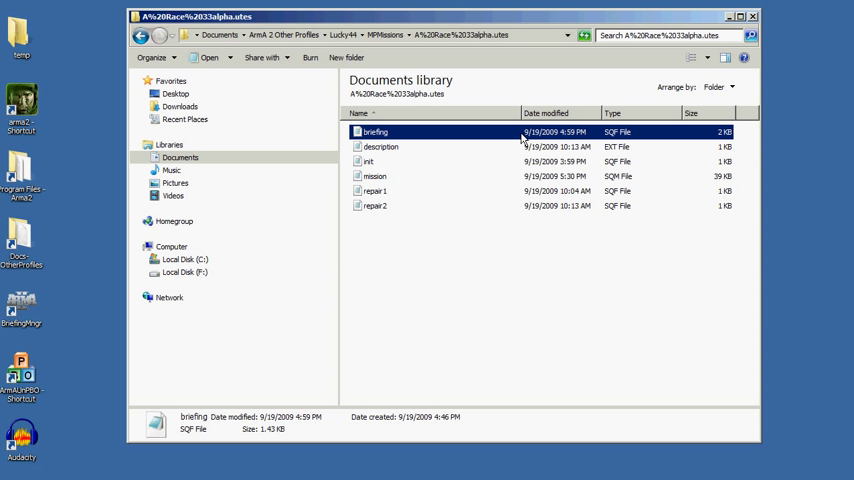
mouse_move(430, 135)
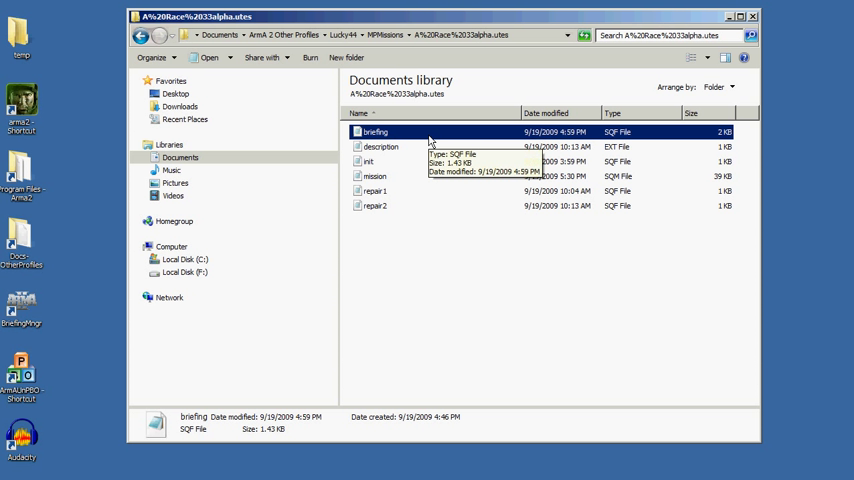
mouse_move(403, 142)
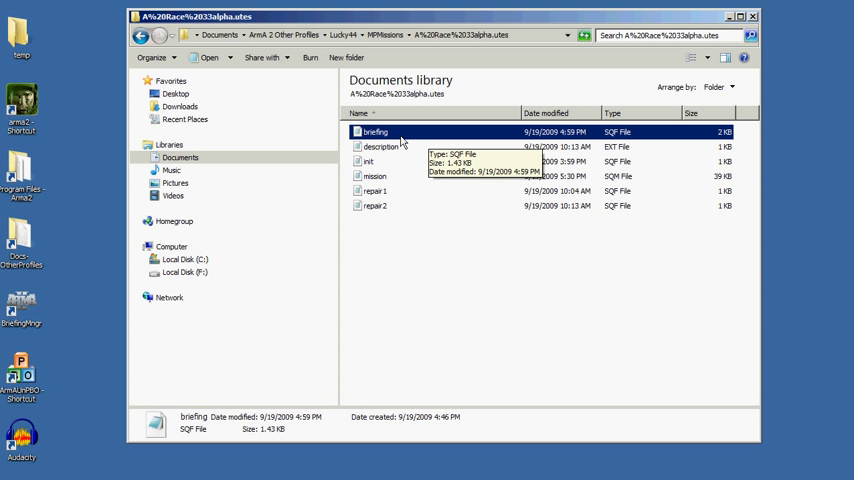
mouse_move(405, 154)
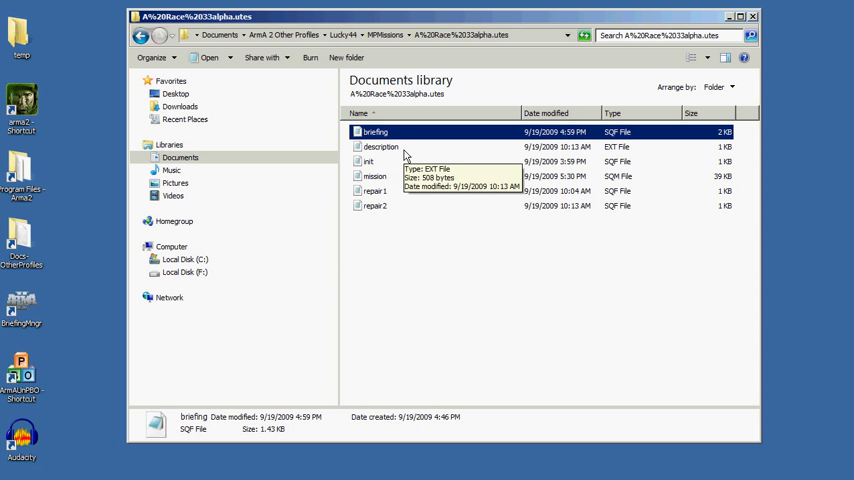
mouse_move(410, 151)
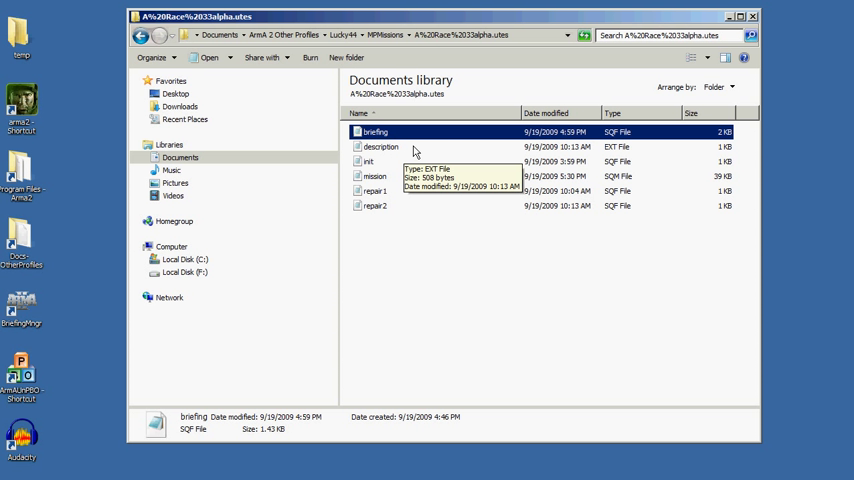
left_click(381, 147)
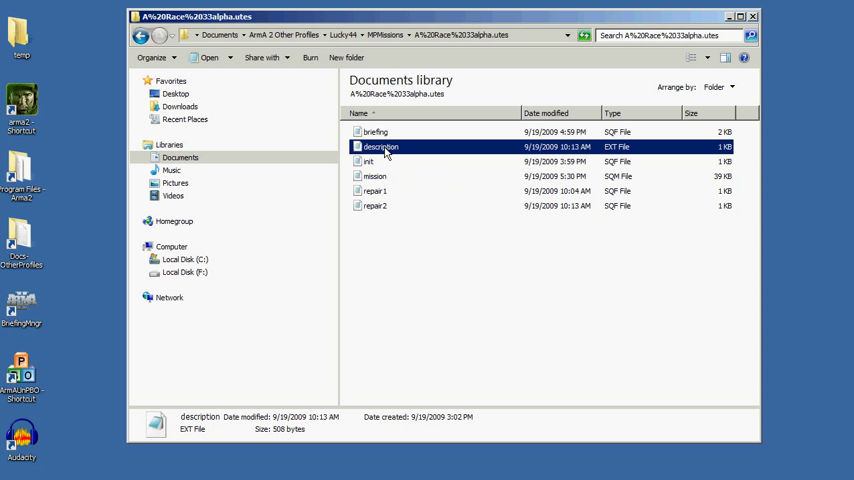
left_click(368, 161)
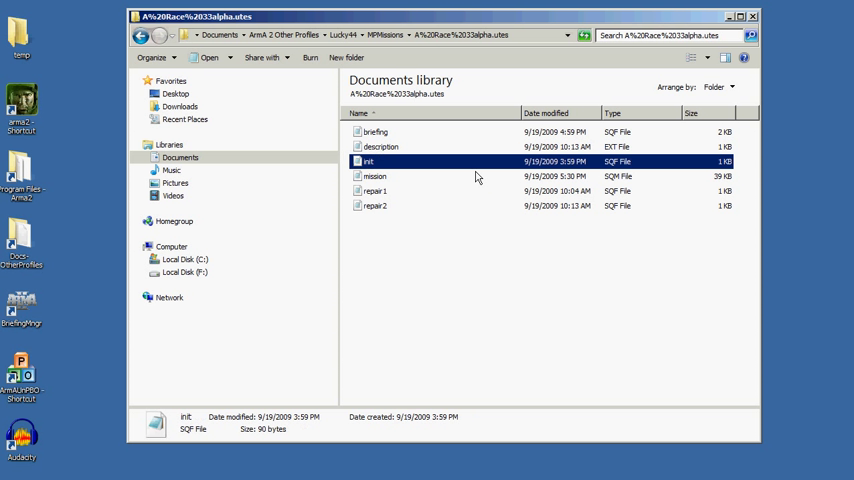
mouse_move(612, 172)
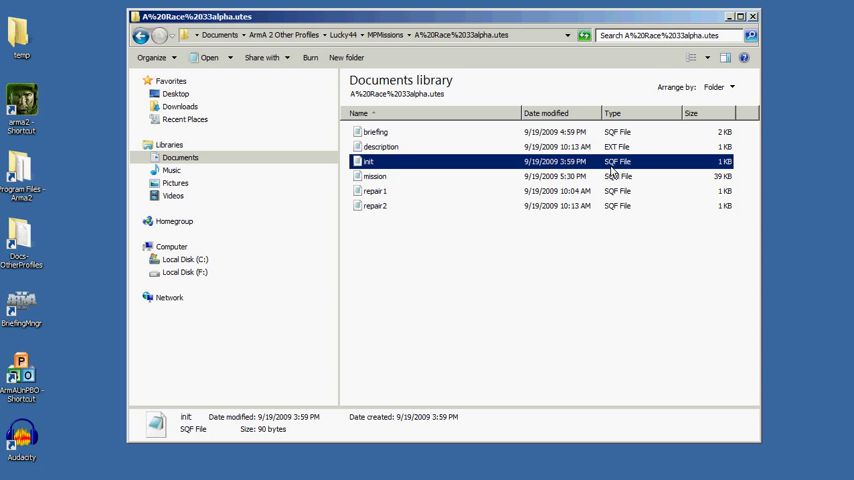
mouse_move(617, 197)
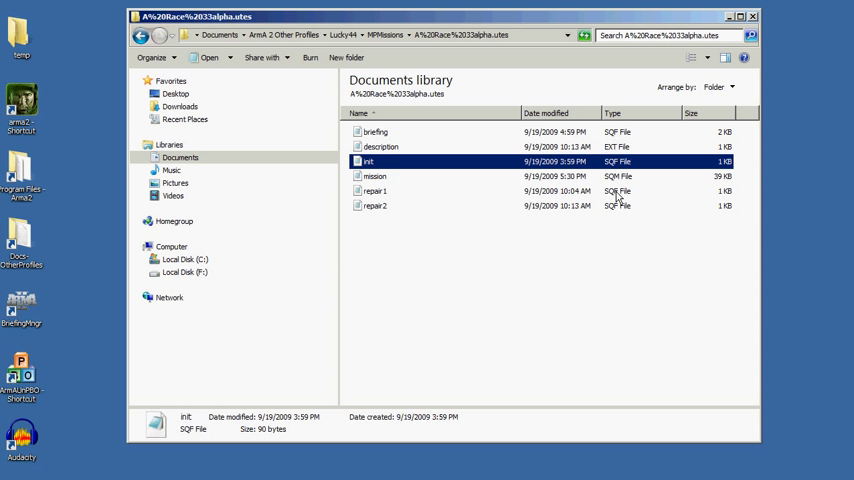
mouse_move(617, 208)
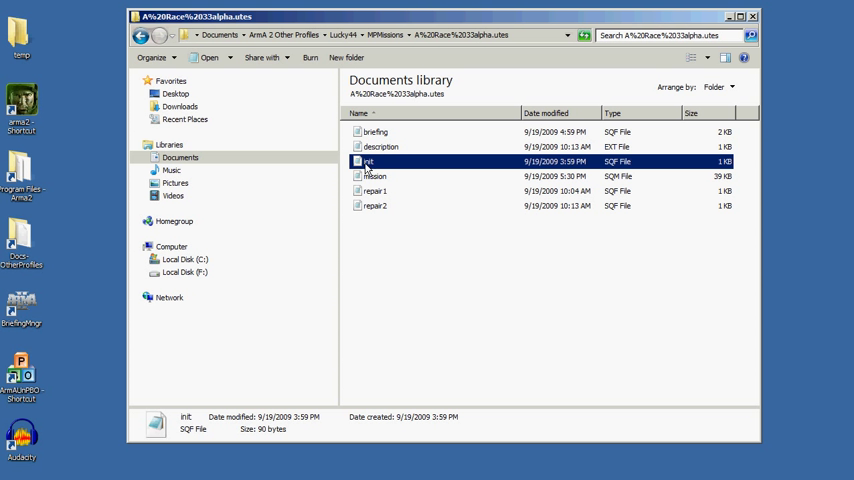
mouse_move(435, 165)
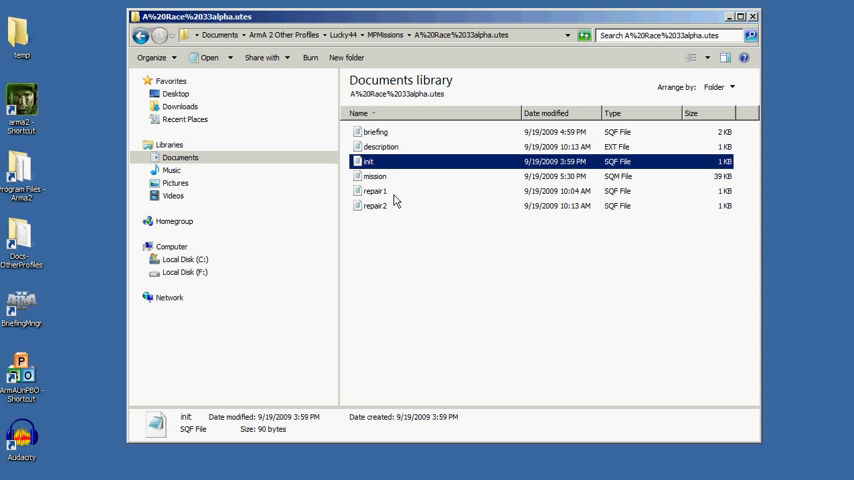
left_click(375, 205)
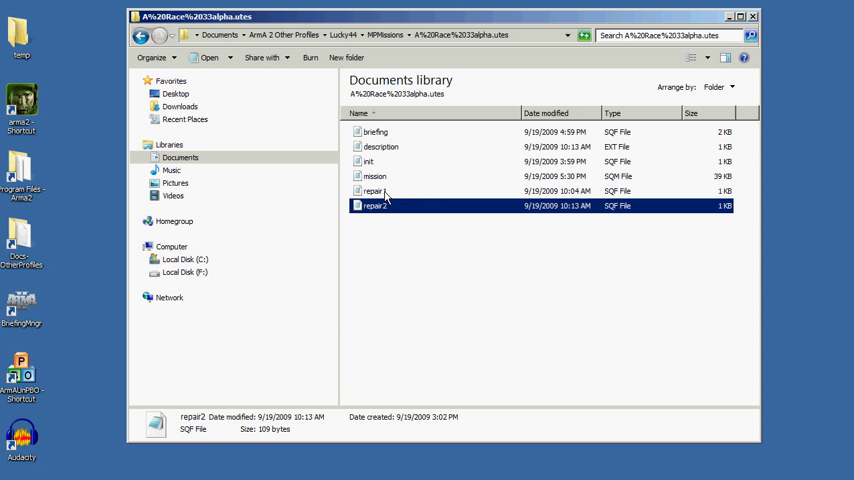
left_click(375, 191)
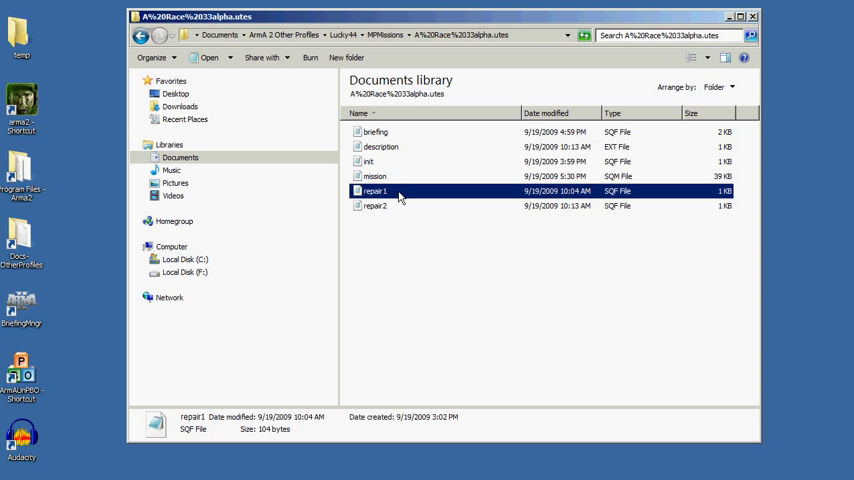
mouse_move(388, 199)
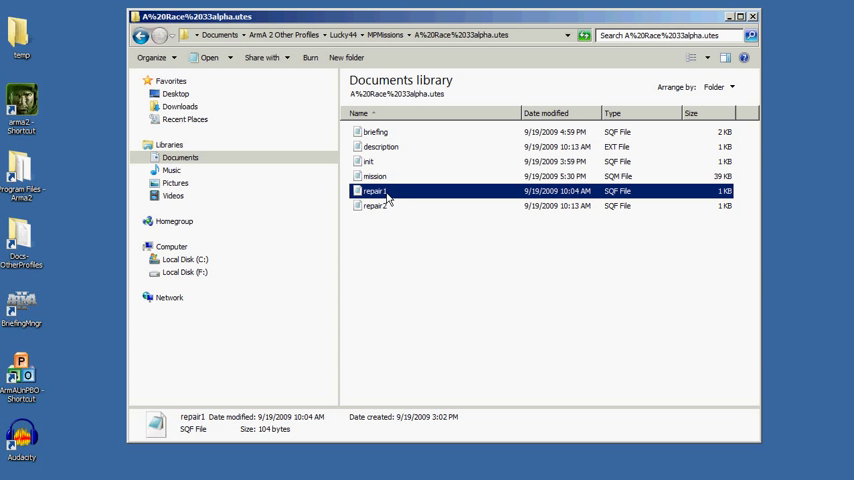
mouse_move(390, 192)
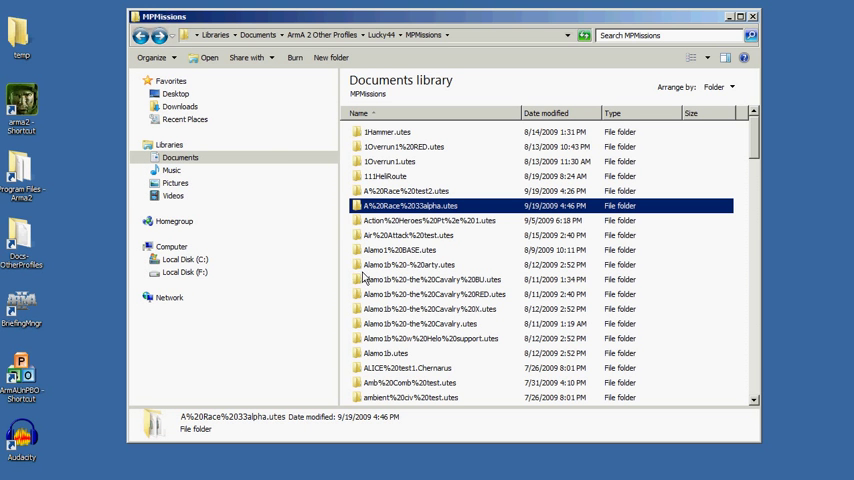
scroll("down", 3)
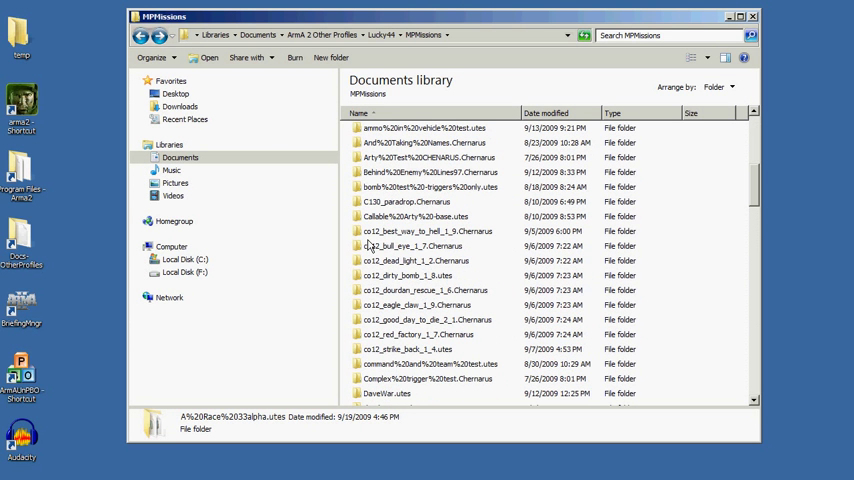
double_click(426, 231)
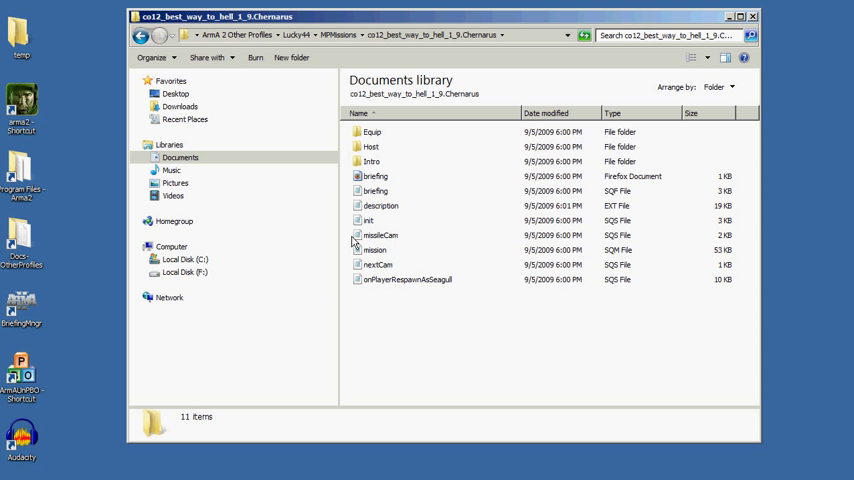
left_click(372, 161)
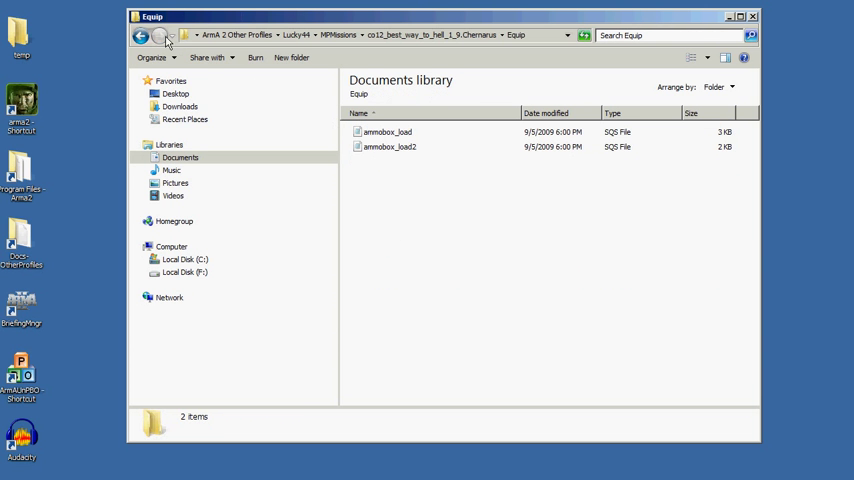
left_click(141, 35)
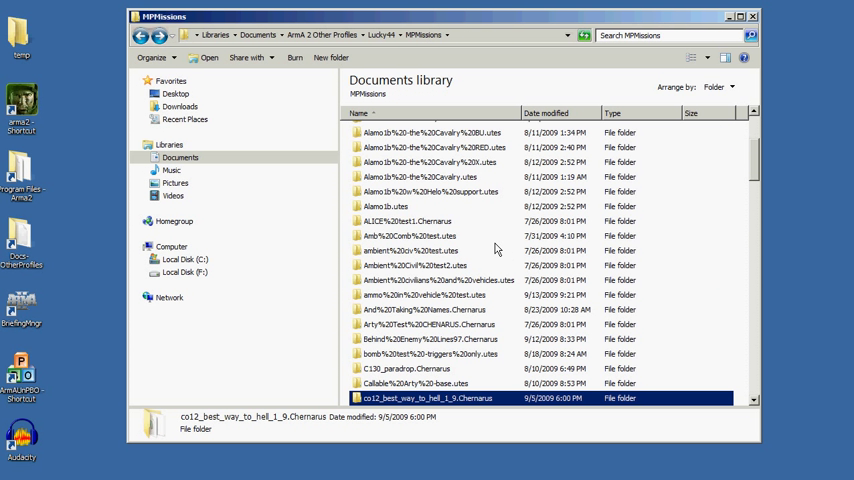
mouse_move(495, 250)
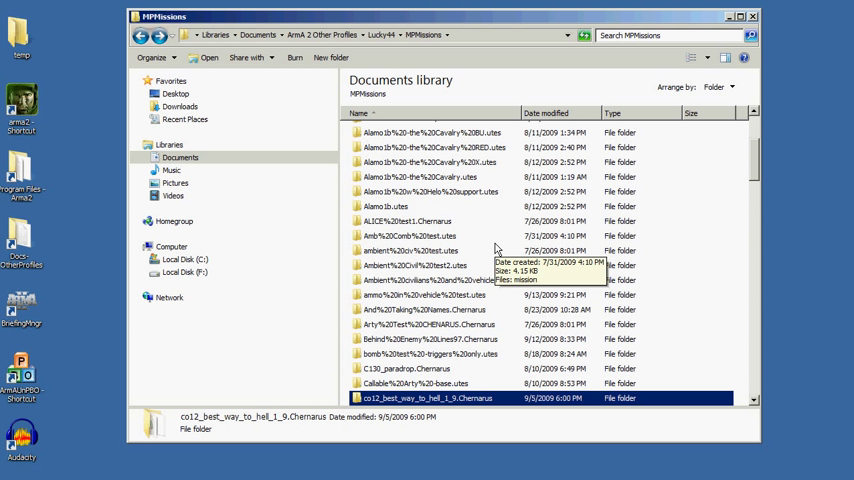